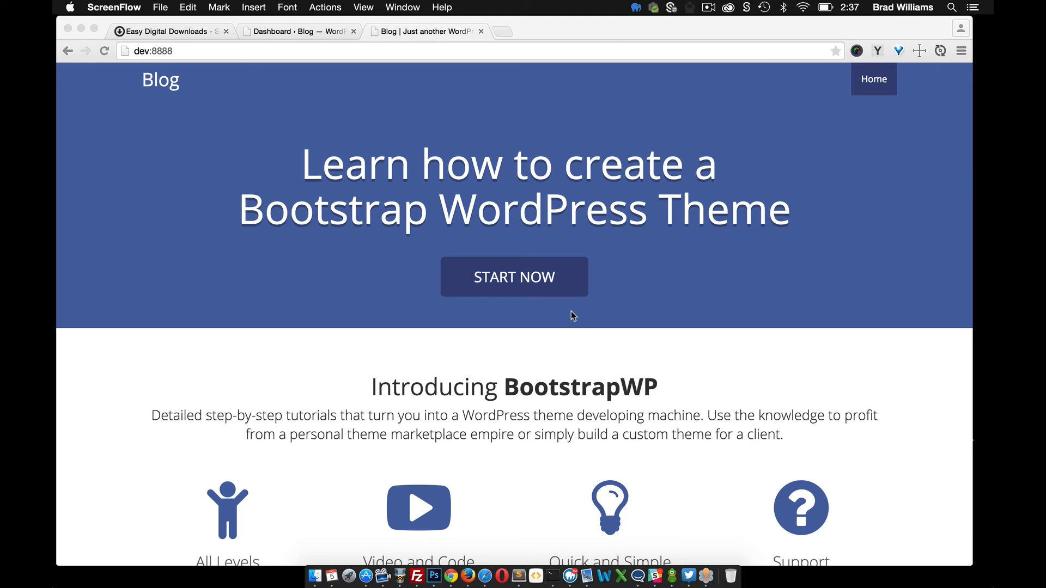
mouse_move(633, 402)
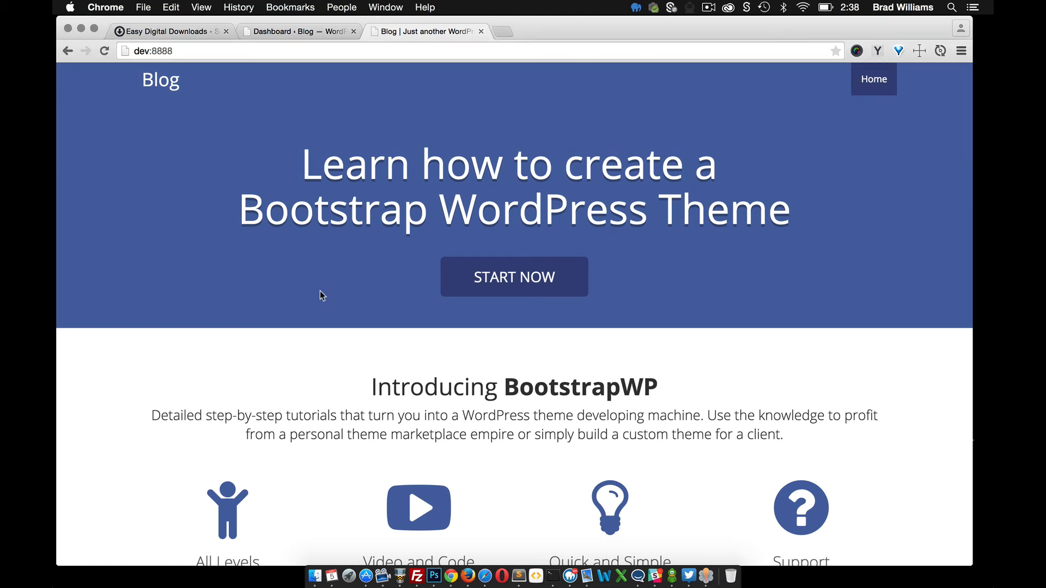
mouse_move(189, 50)
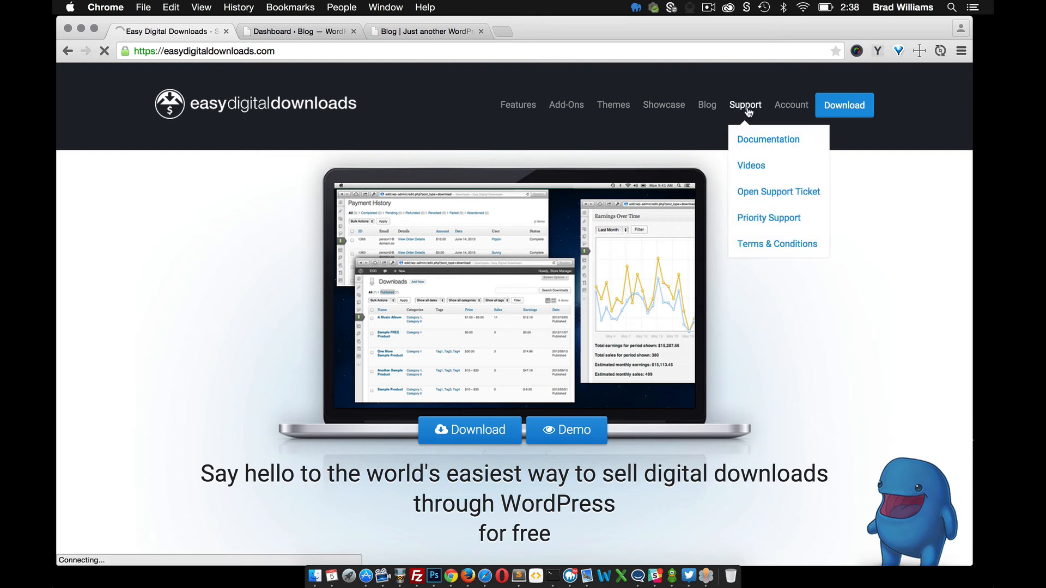
mouse_move(757, 143)
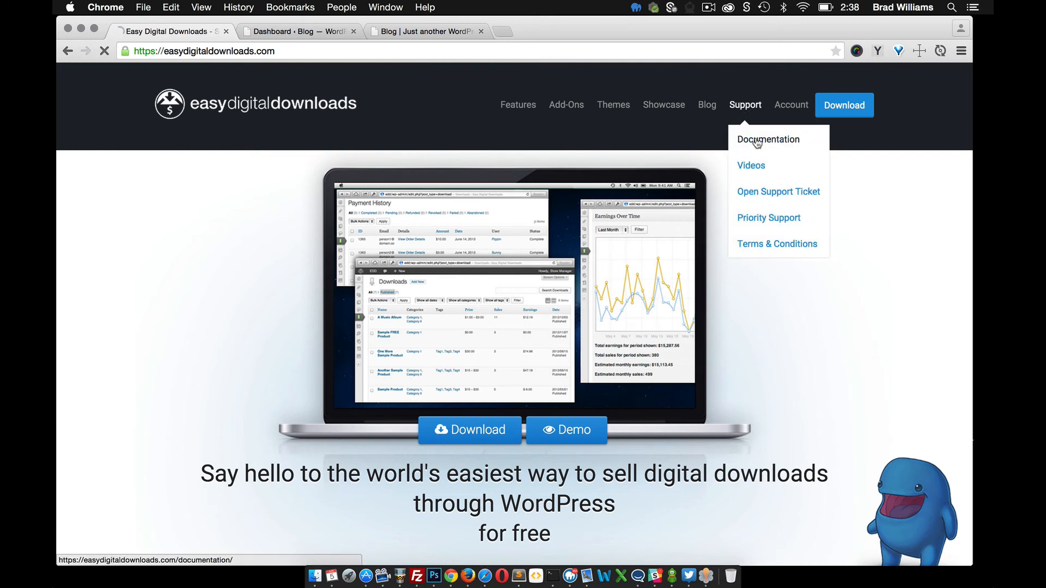
Open the Easy Digital Downloads documentation home, briefly checking the WordPress dashboard tab.
click(767, 139)
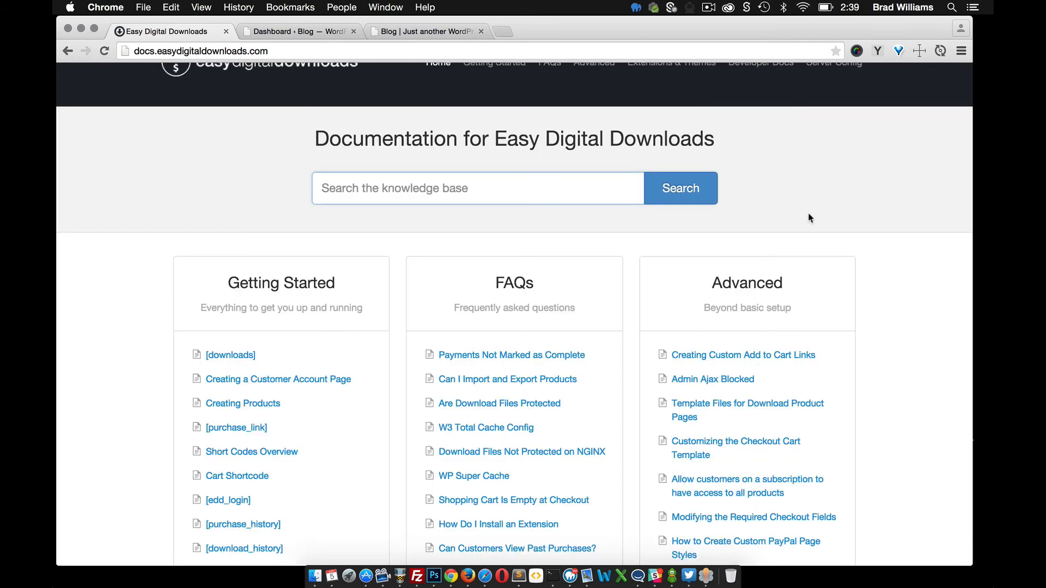
scroll(down, 3)
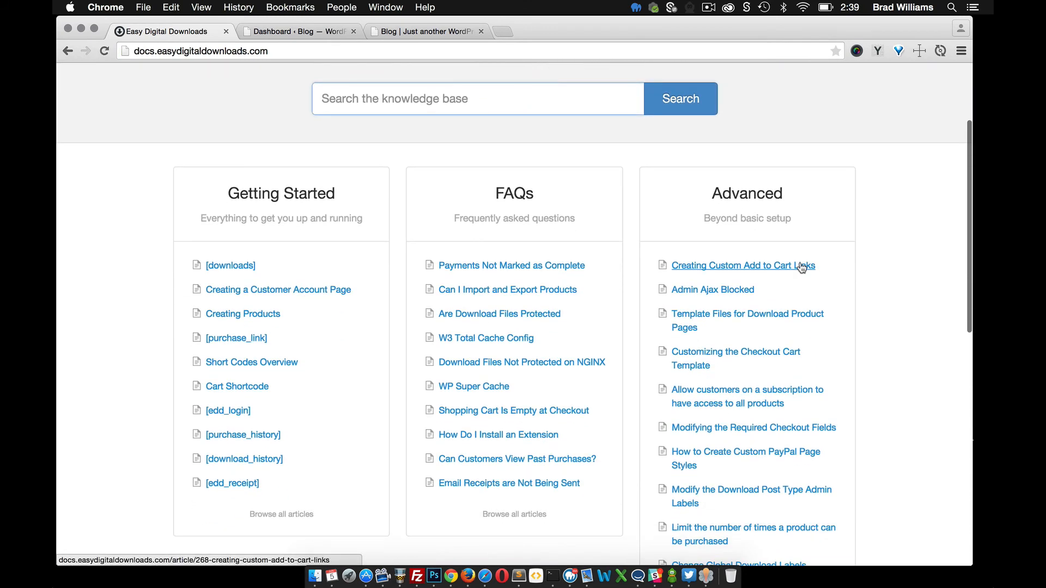
scroll(down, 3)
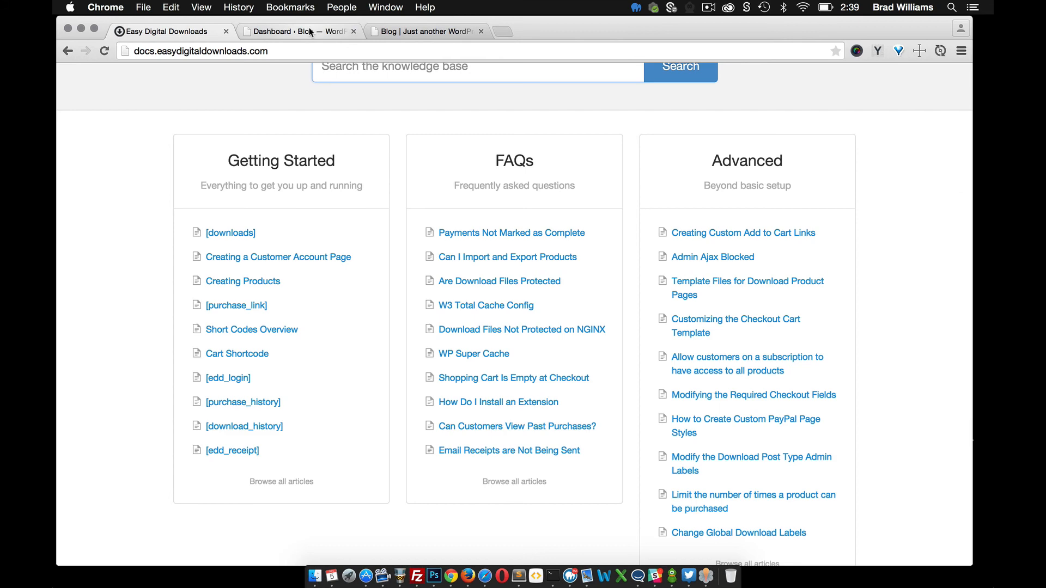
click(294, 31)
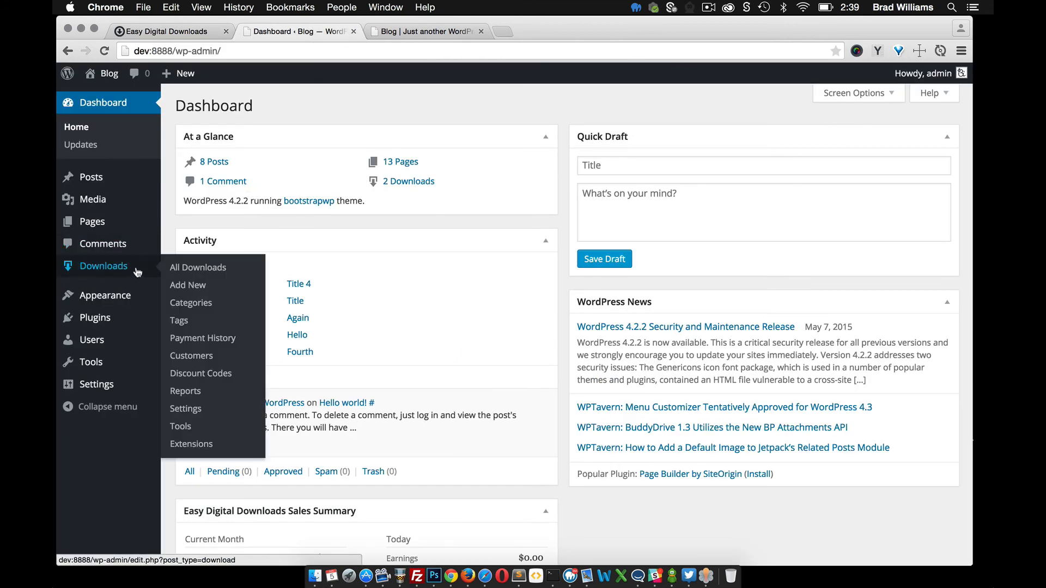
mouse_move(128, 275)
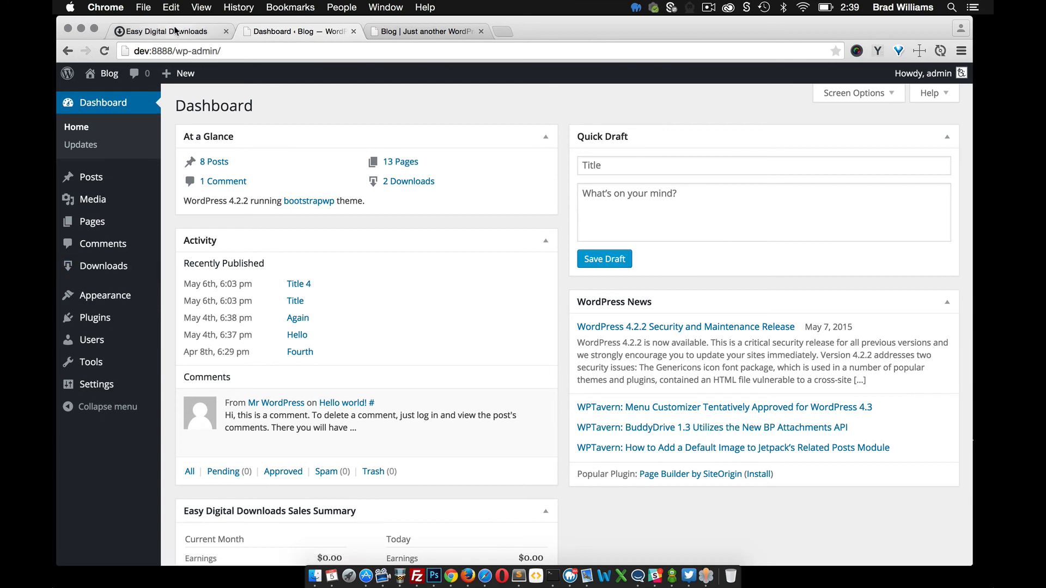
click(163, 31)
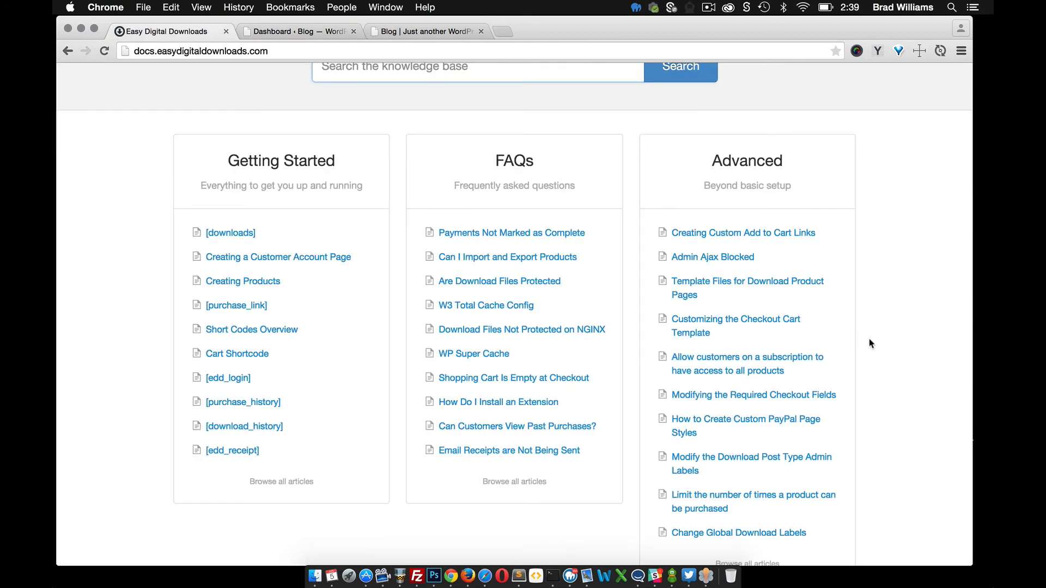
scroll(up, 3)
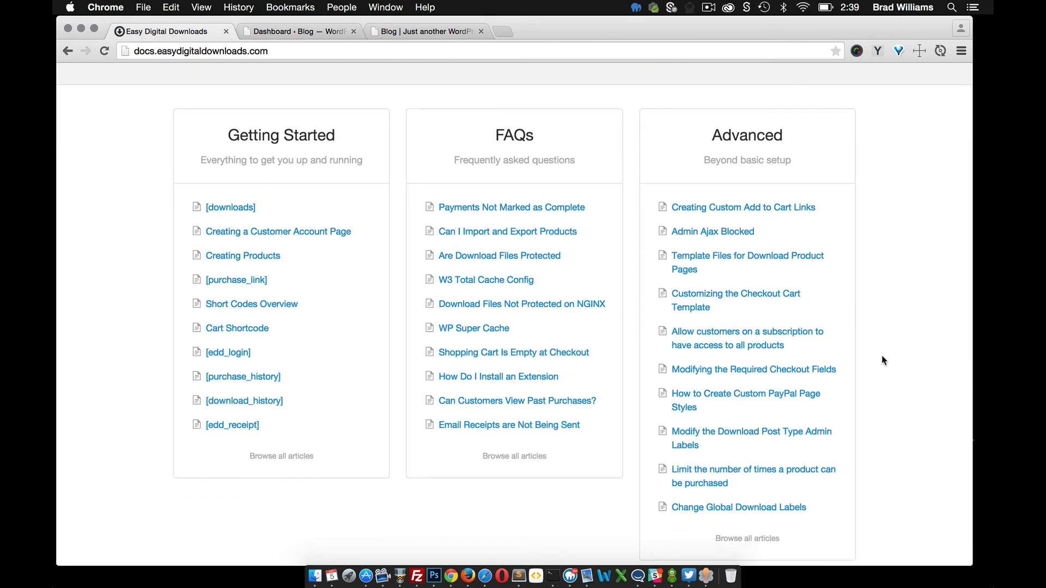
mouse_move(713, 445)
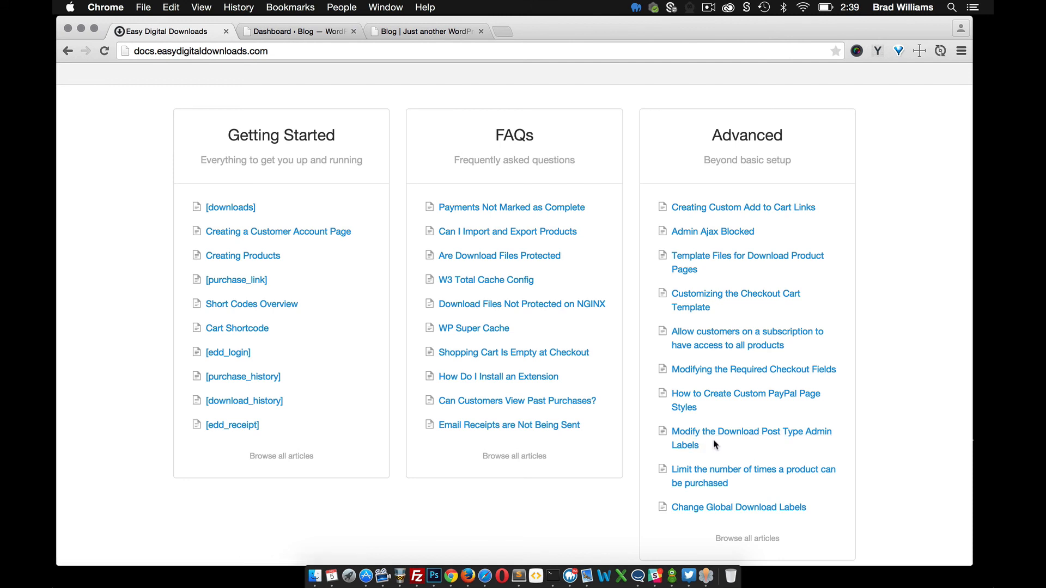
mouse_move(742, 438)
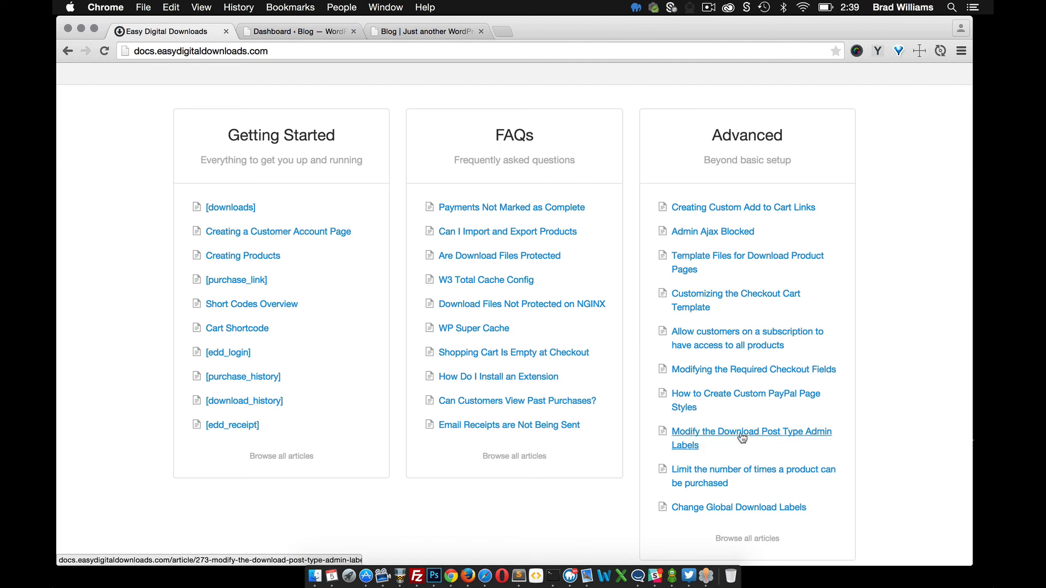
Open 'Modify the Download Post Type Admin Labels' and scroll to its PHP snippet.
click(751, 438)
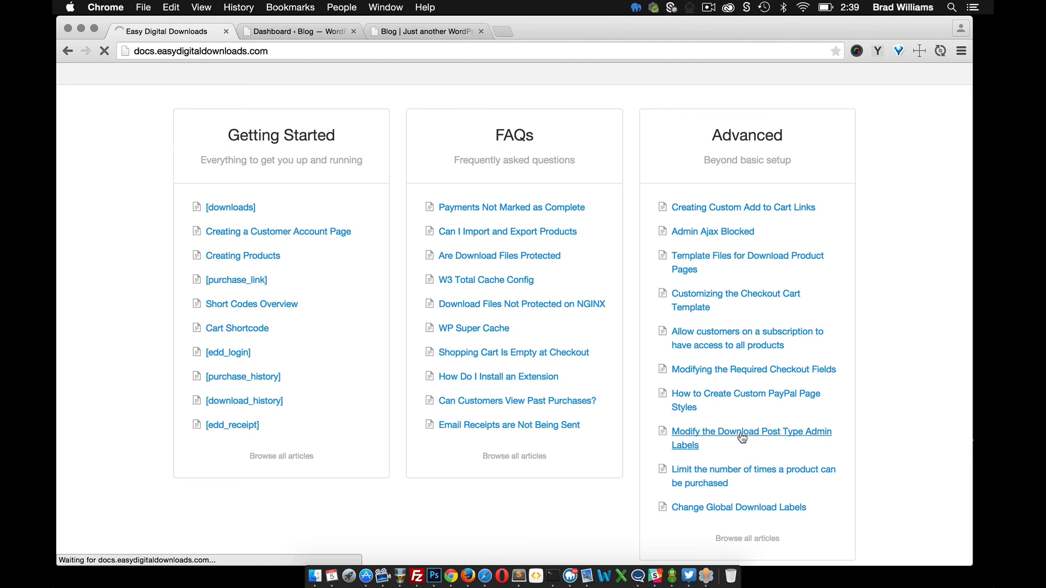
click(751, 437)
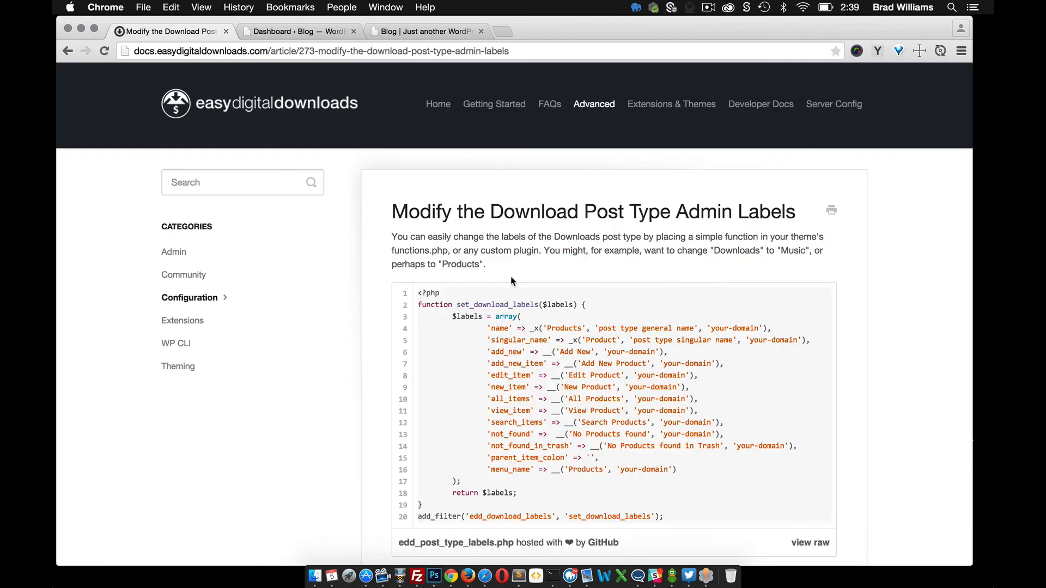
scroll(down, 3)
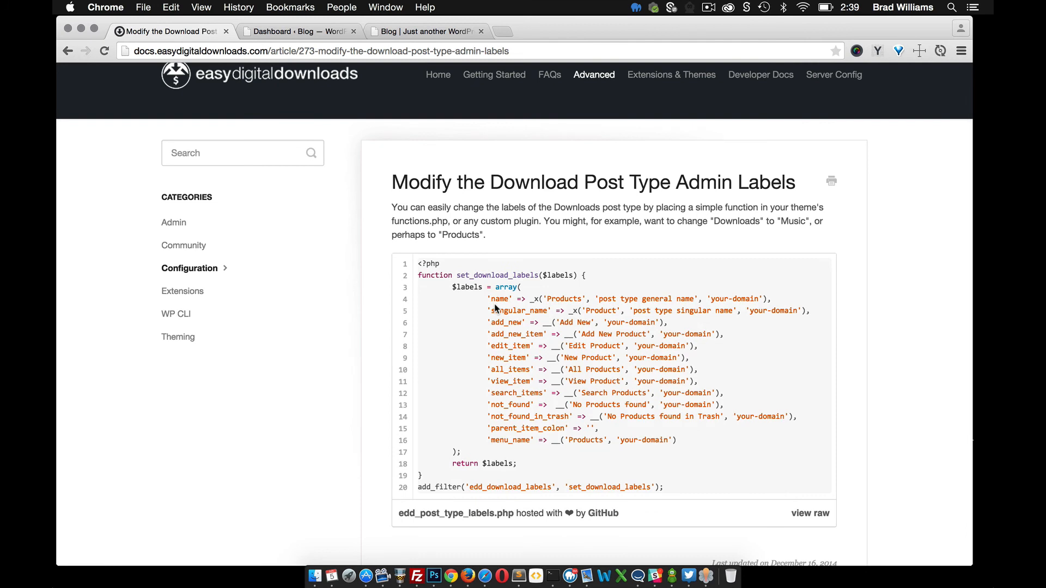
mouse_move(571, 313)
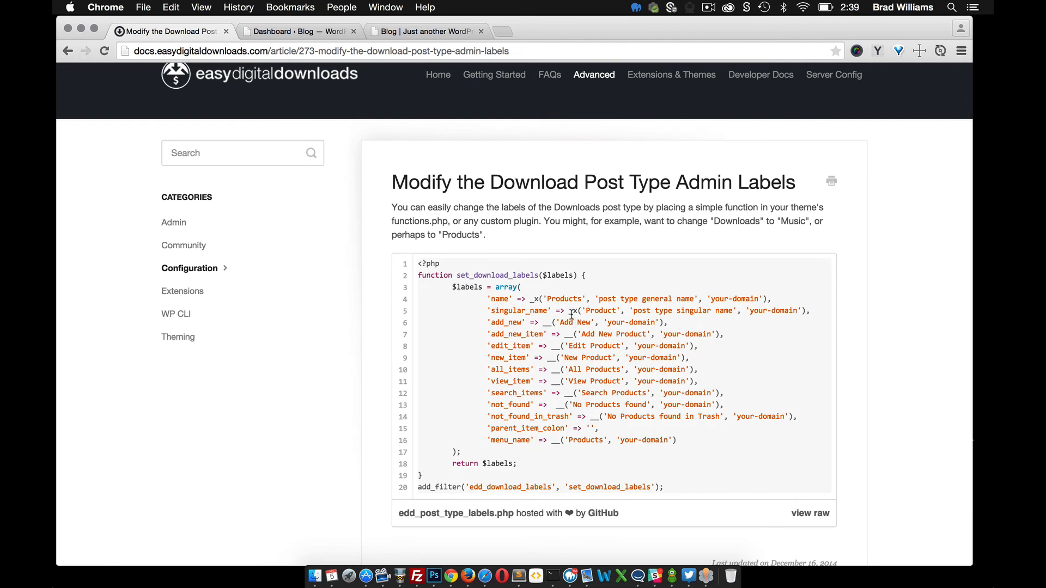
mouse_move(530, 336)
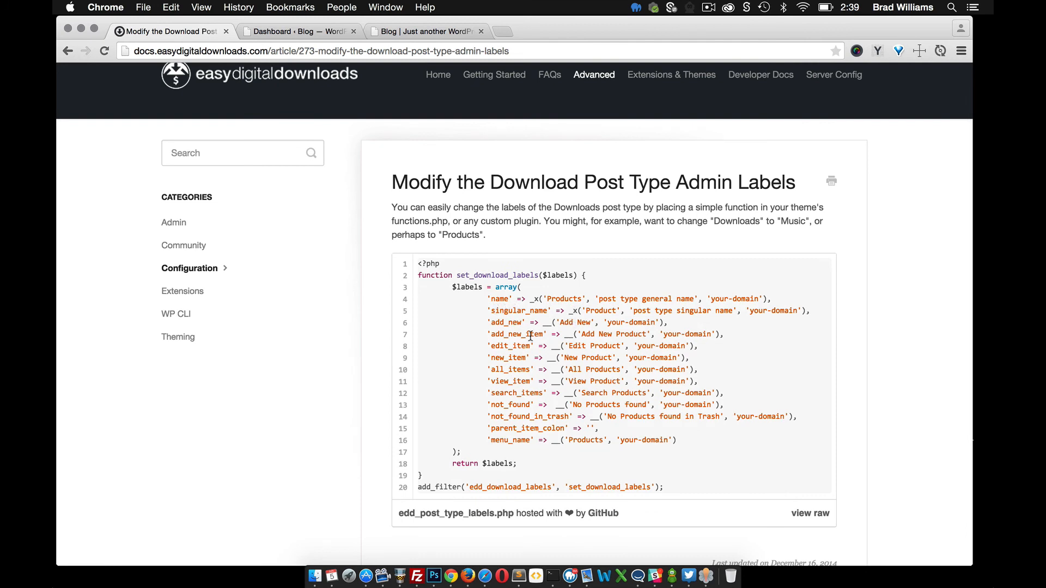
mouse_move(580, 347)
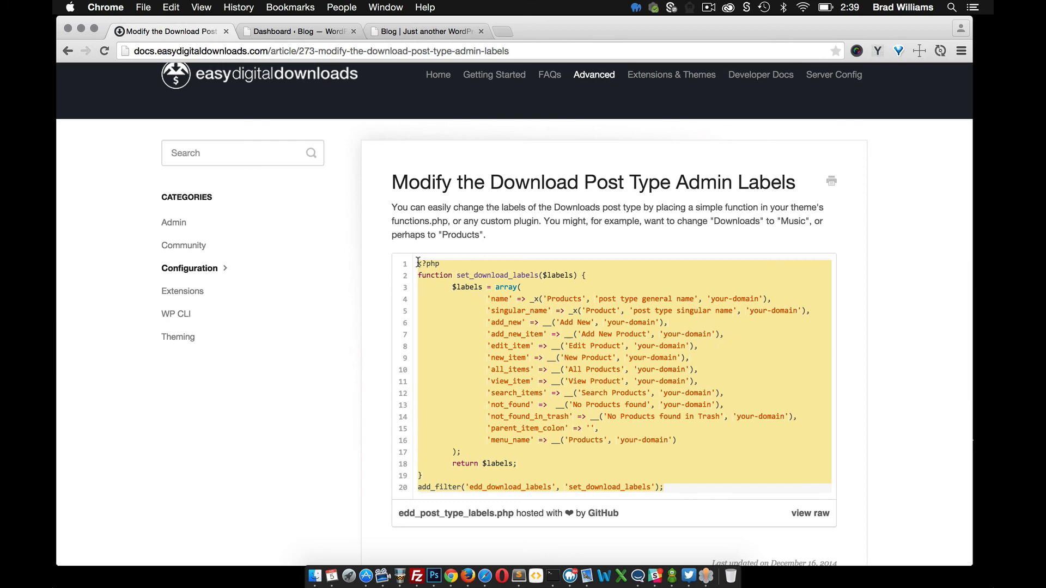
mouse_move(513, 570)
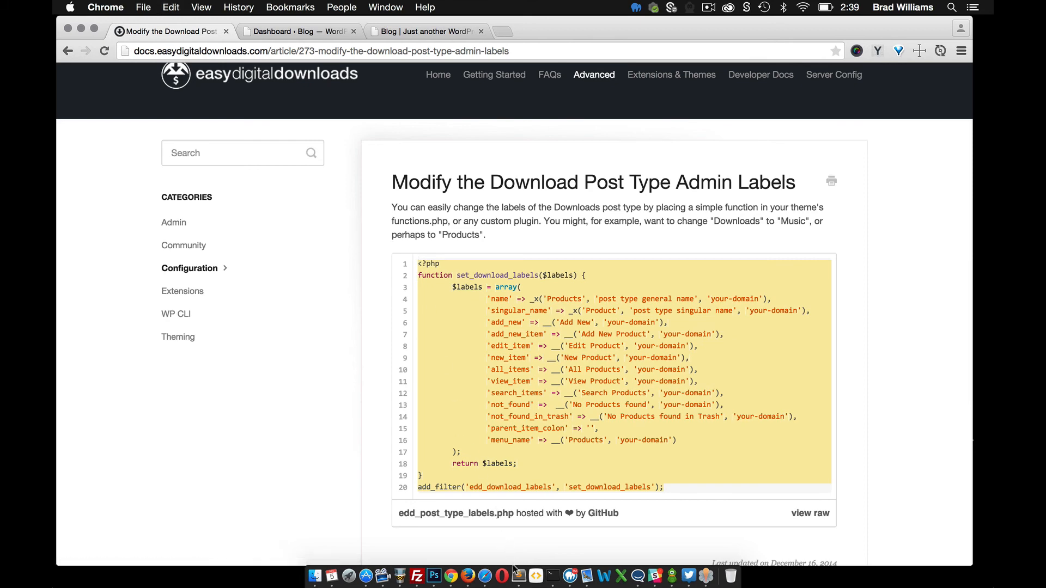
mouse_move(527, 540)
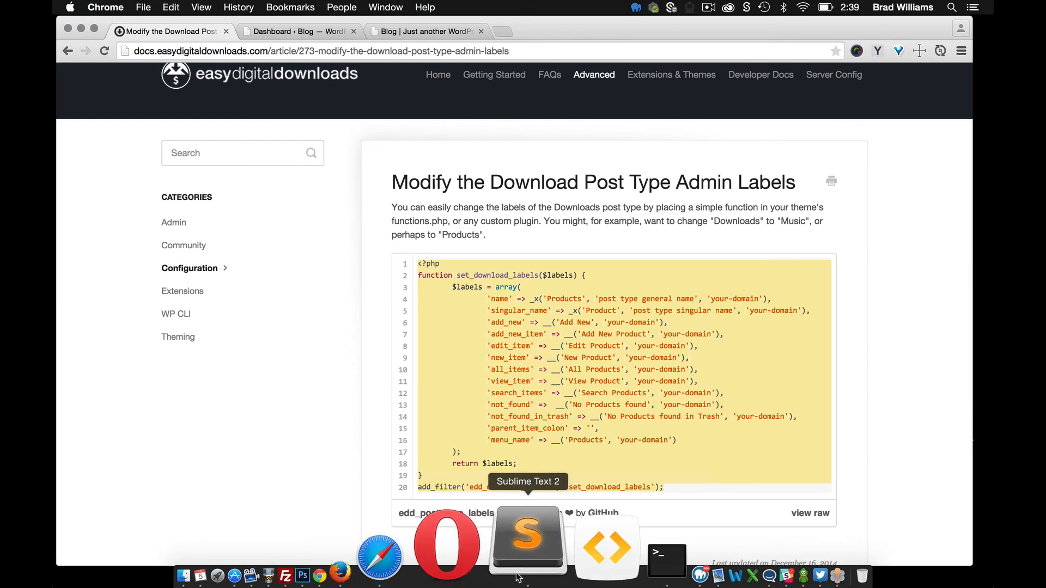
Switch to Sublime Text on the bootstrapwp theme and expand its inc folder.
click(527, 540)
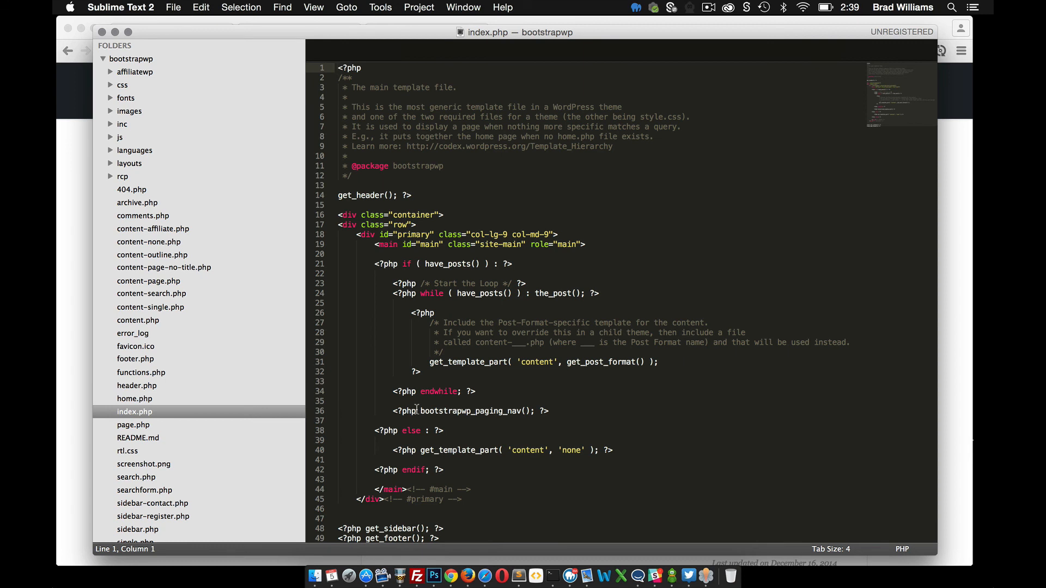
mouse_move(382, 330)
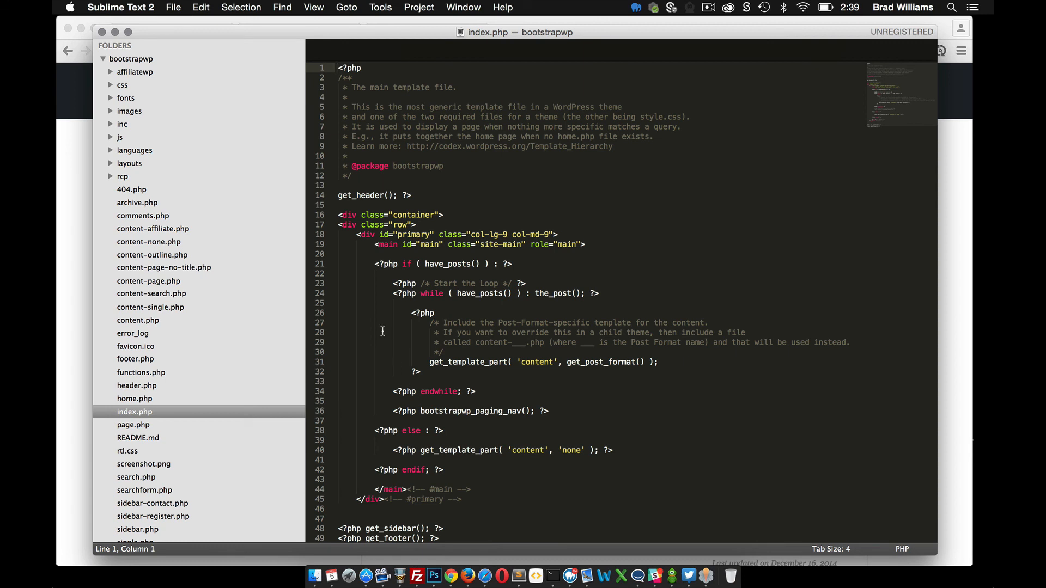
mouse_move(215, 215)
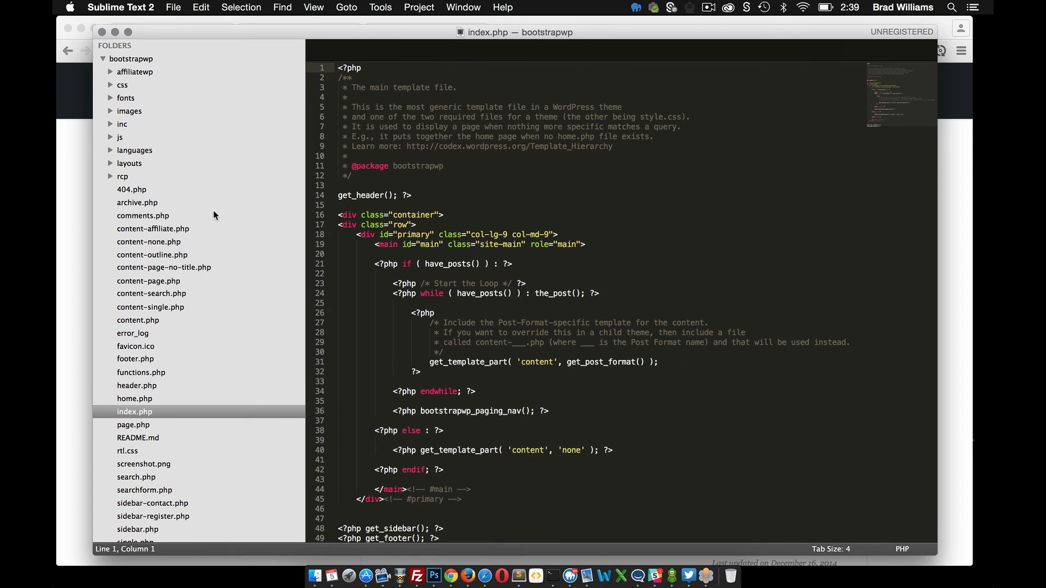
mouse_move(203, 172)
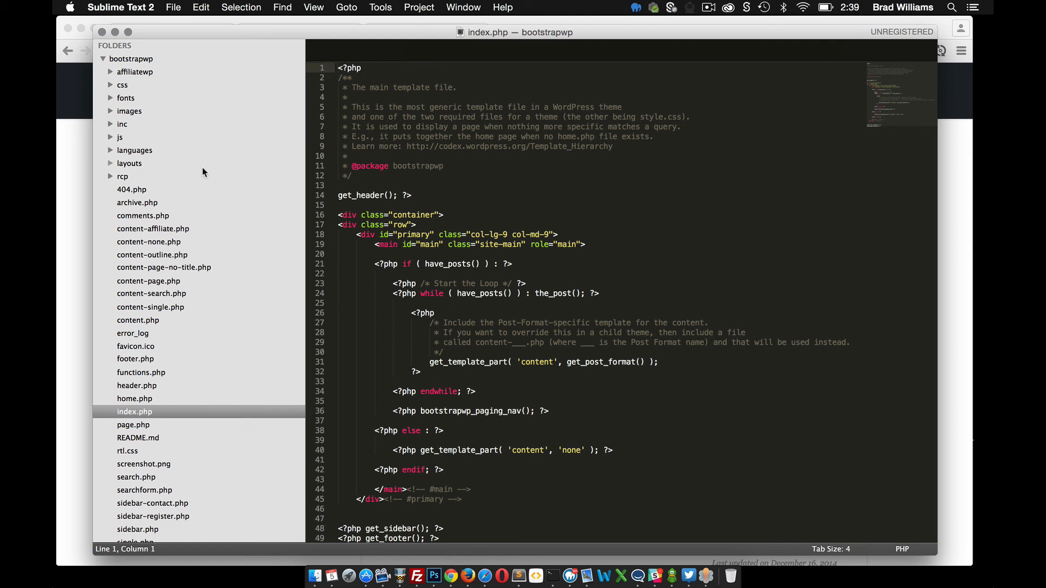
mouse_move(151, 151)
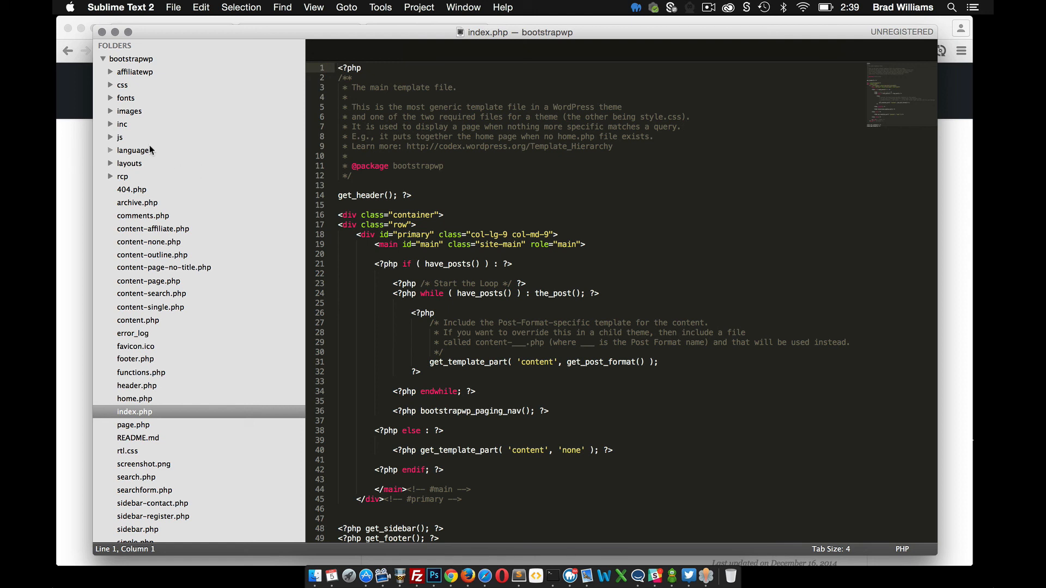
click(111, 124)
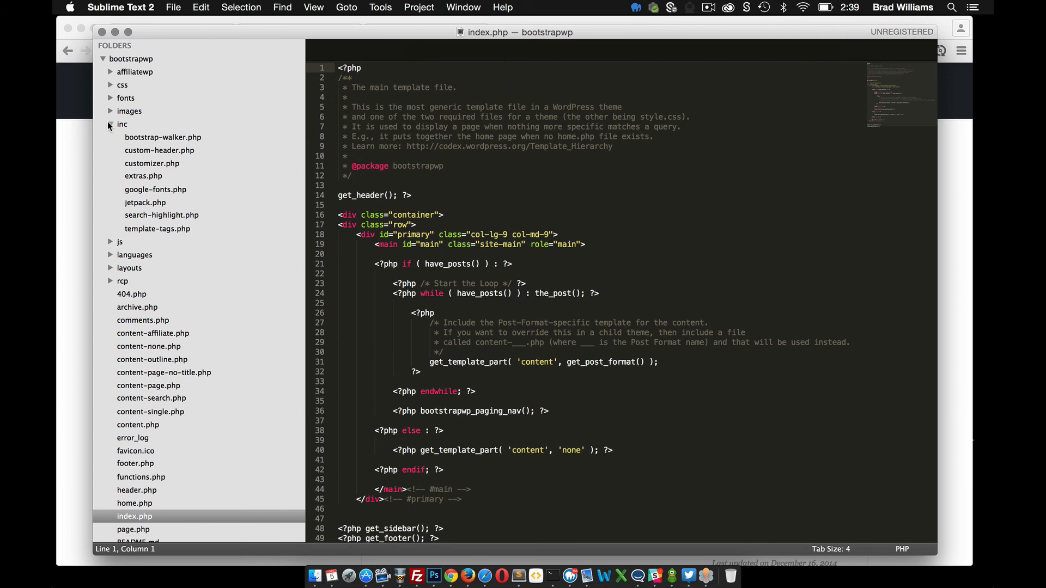
mouse_move(133, 127)
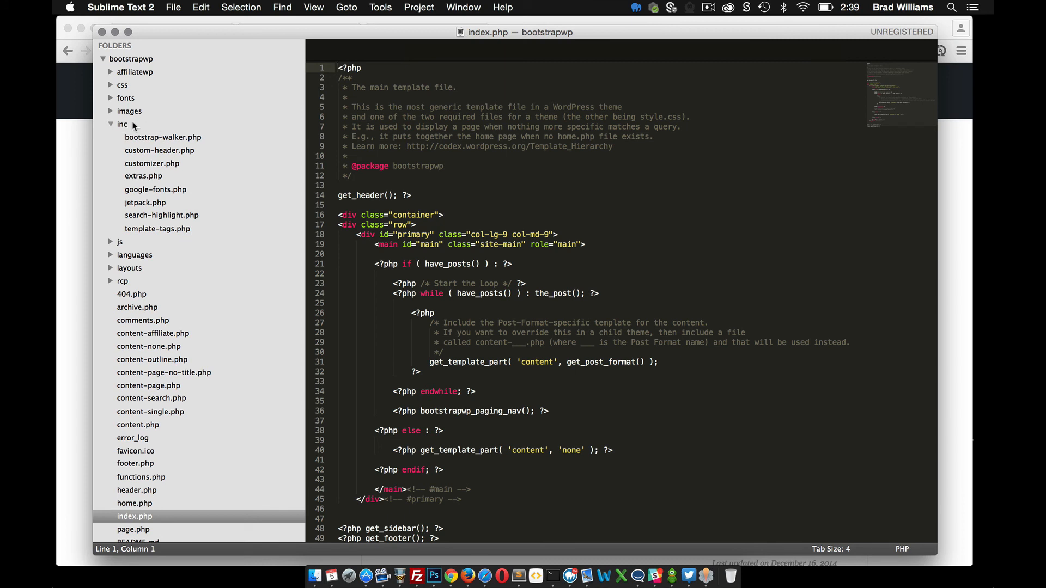
mouse_move(187, 330)
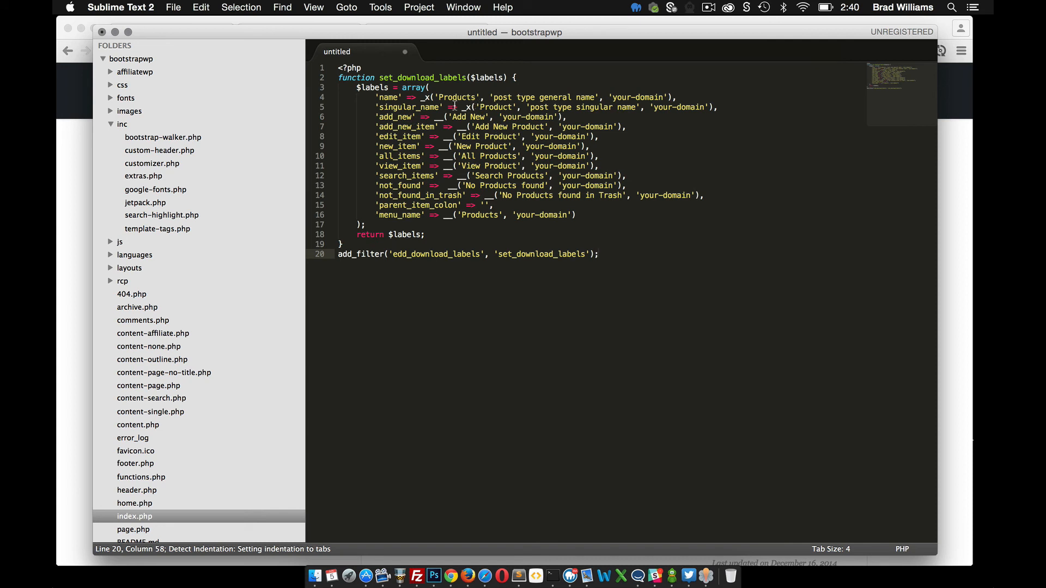
Replace all occurrences of Products with Themes.
double_click(457, 97)
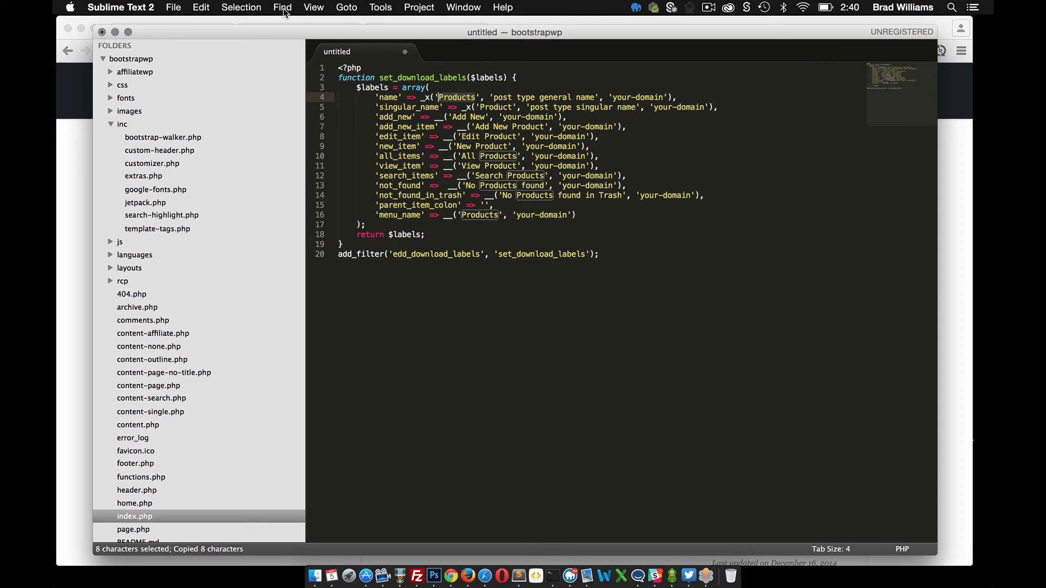
click(282, 7)
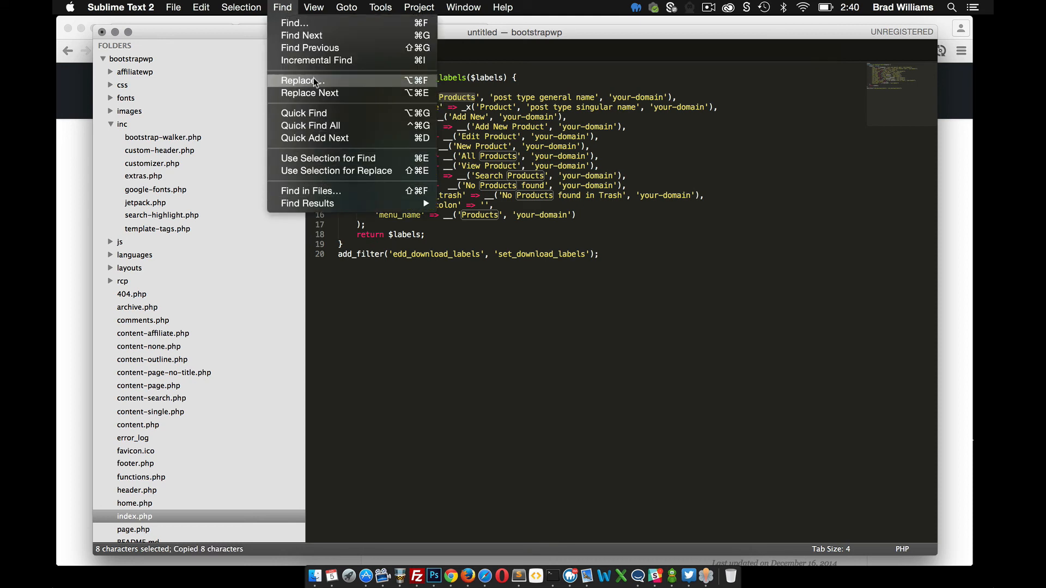
click(298, 81)
text(Ther)
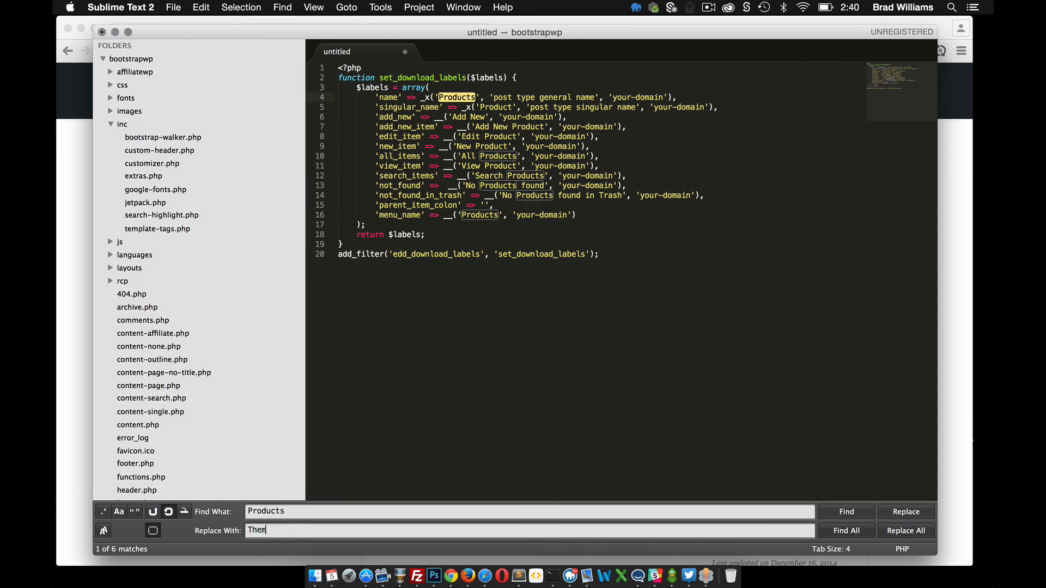
text(es)
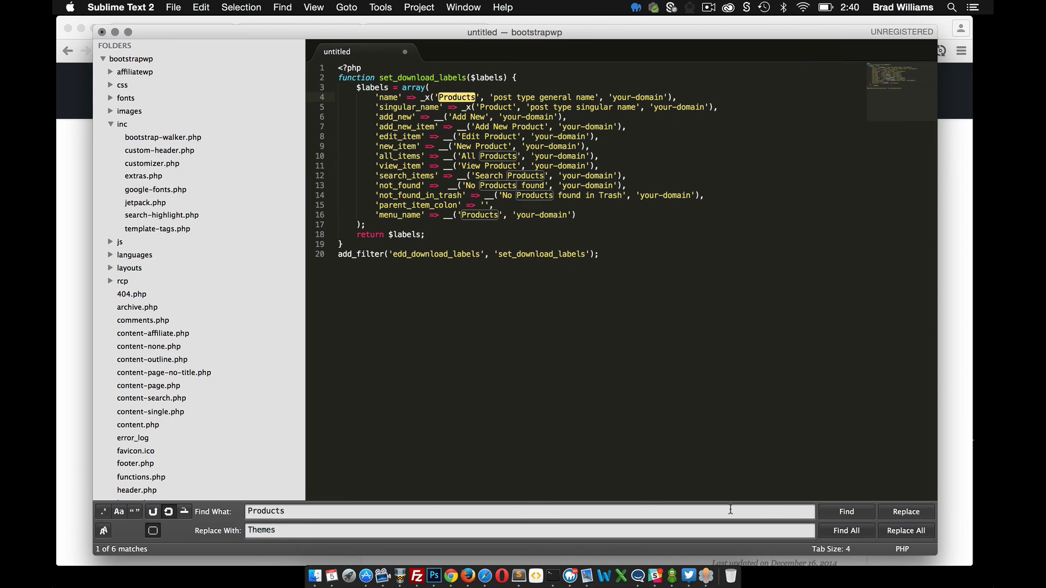
click(905, 530)
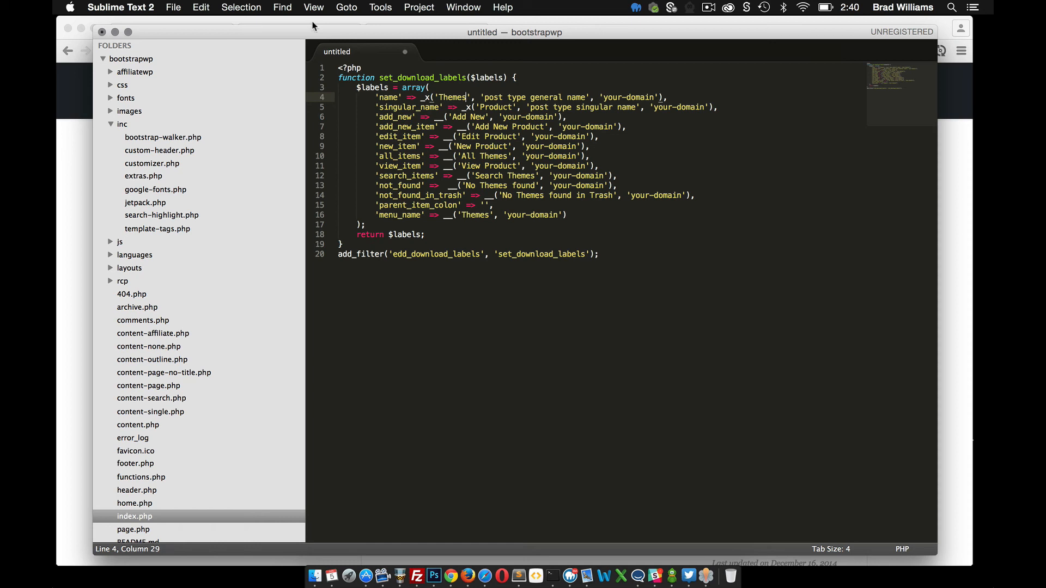
Replace all remaining occurrences of Product with Theme.
click(282, 7)
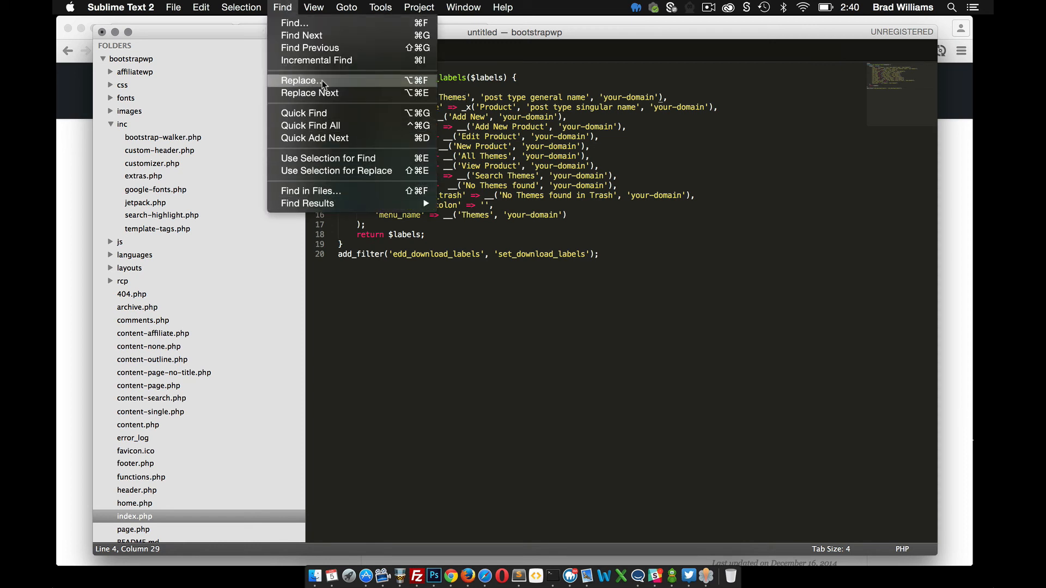
click(298, 80)
text(Theme)
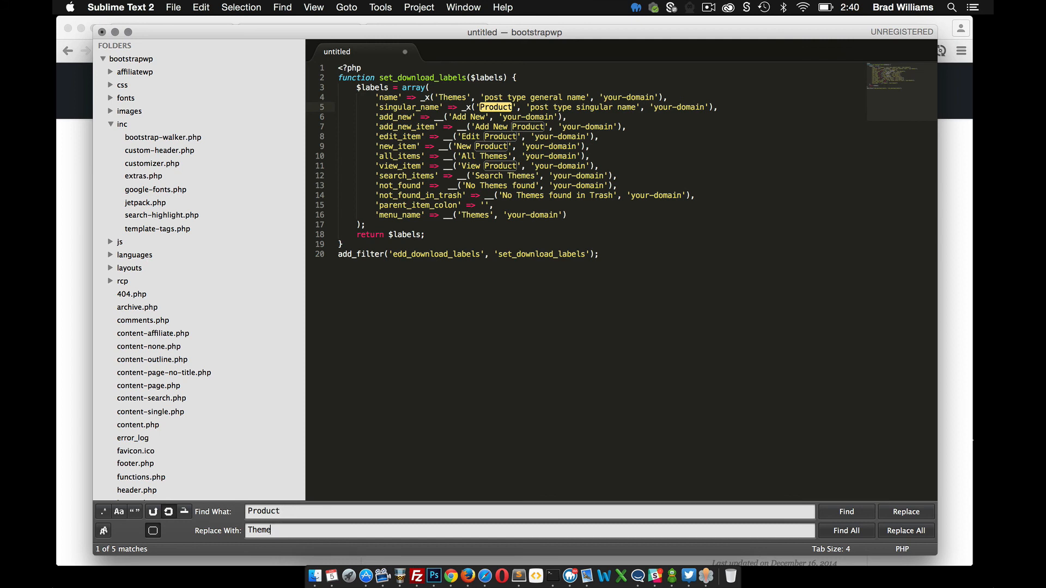
mouse_move(883, 541)
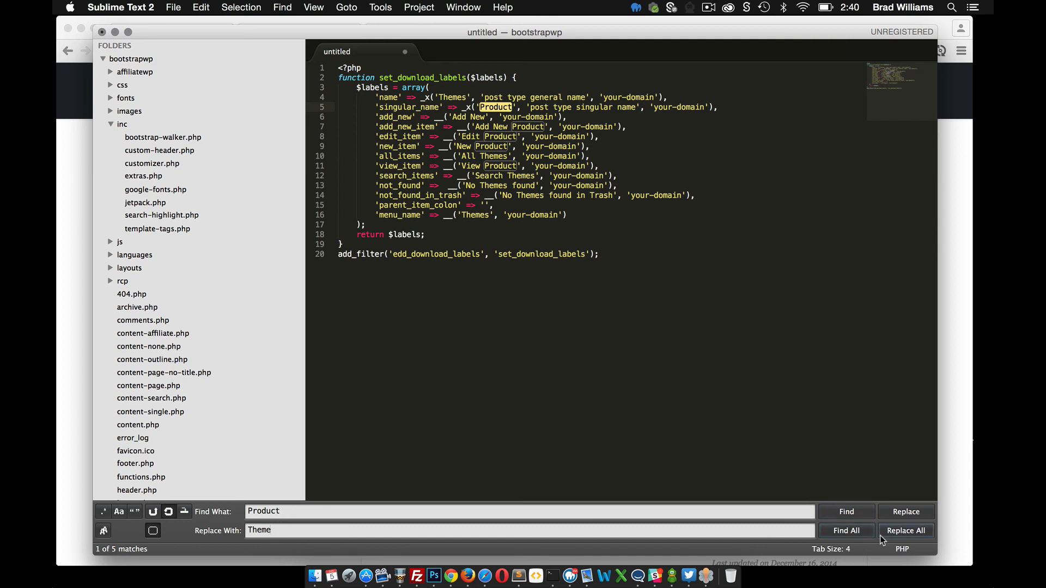
click(906, 530)
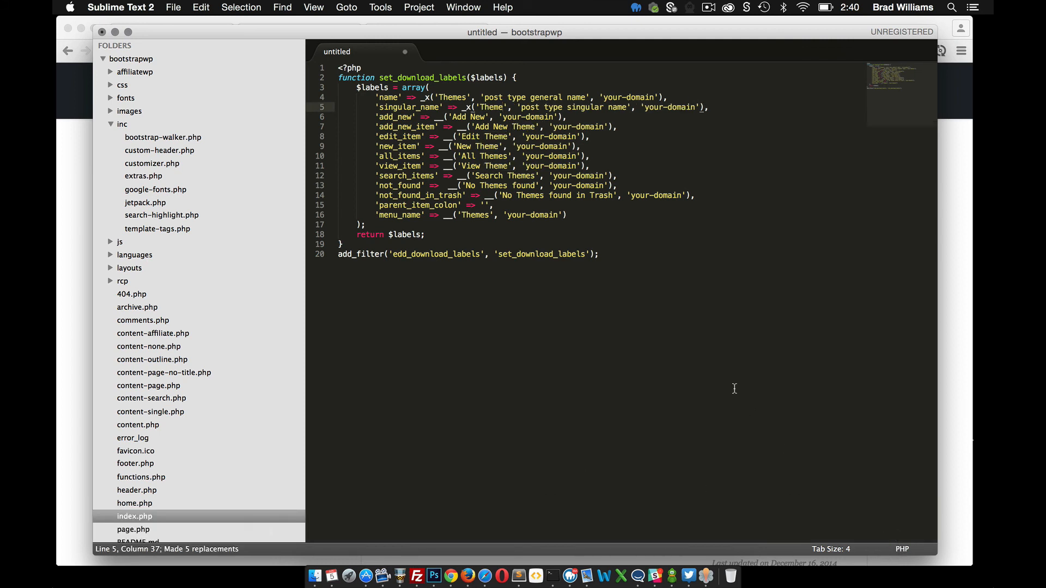
mouse_move(616, 271)
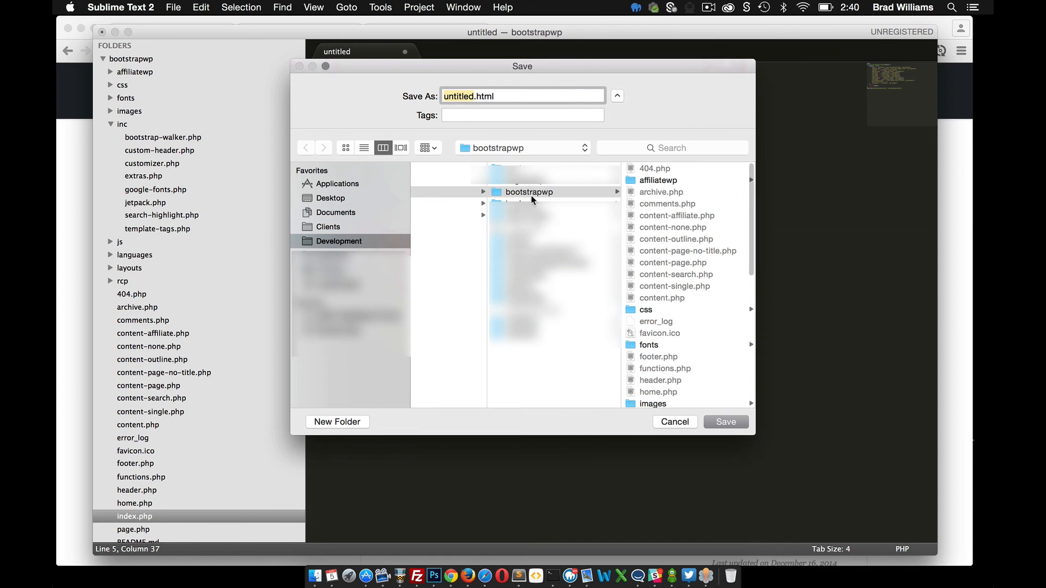
mouse_move(657, 256)
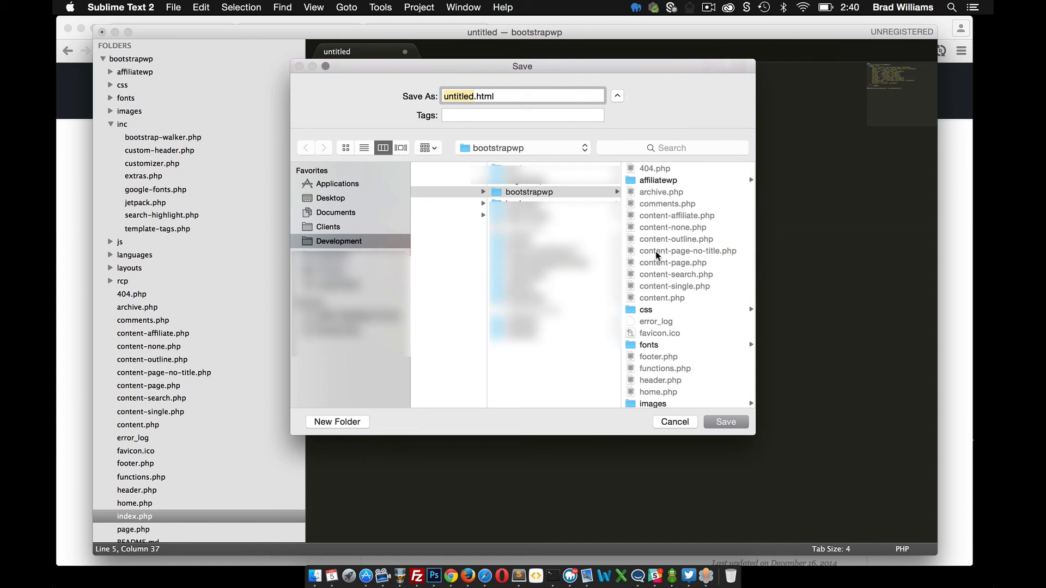
Pick the inc folder in the Save dialog and save the file as edd.php.
scroll(down, 3)
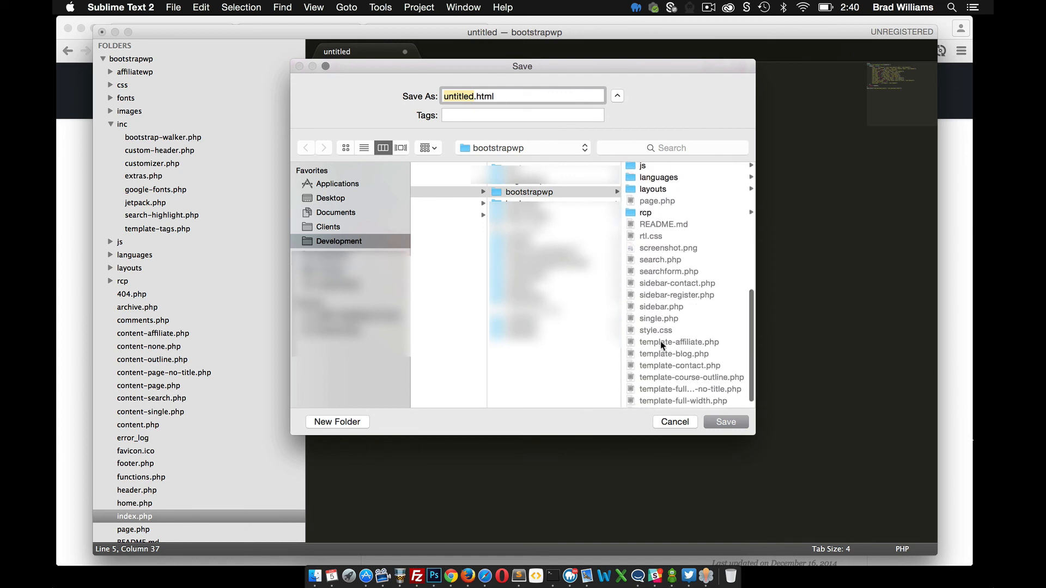
scroll(up, 3)
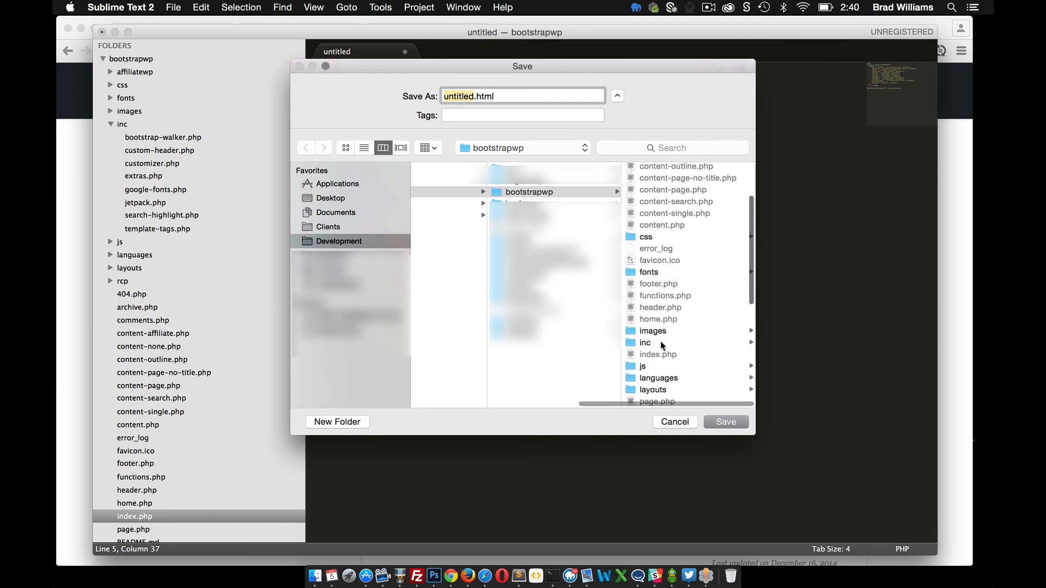
click(644, 342)
text(edd)
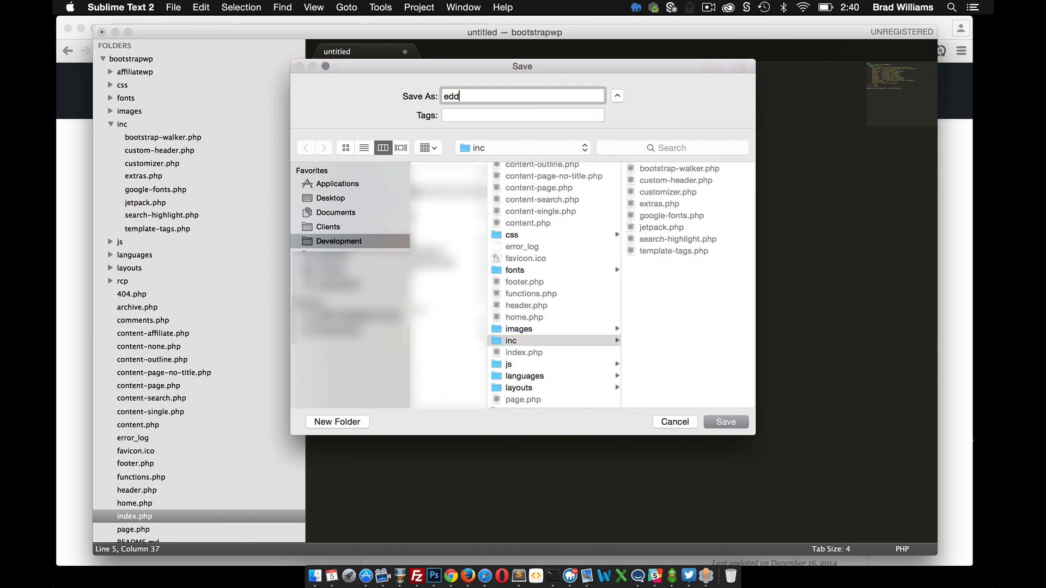
text(.php)
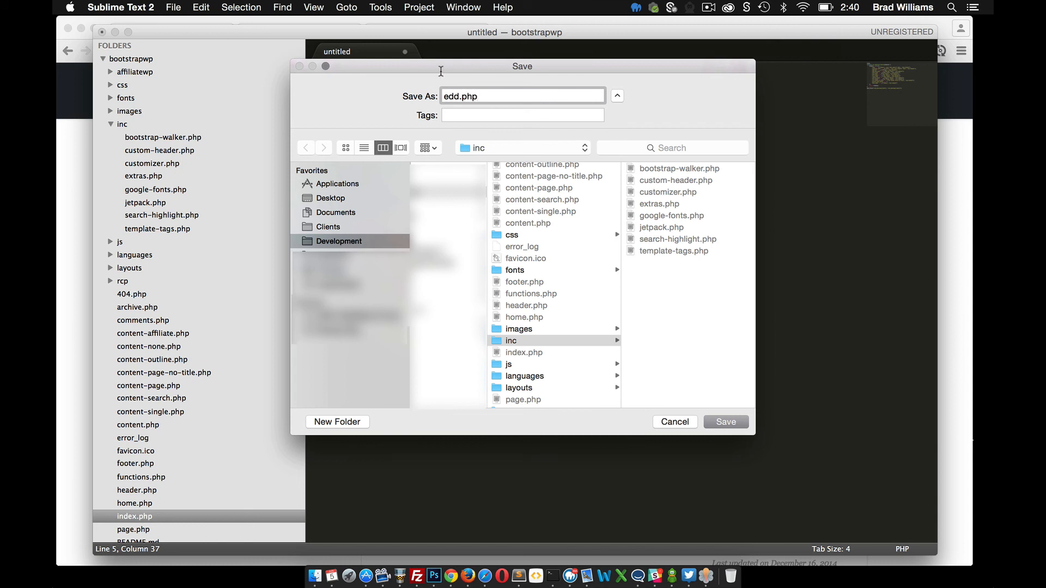
mouse_move(726, 434)
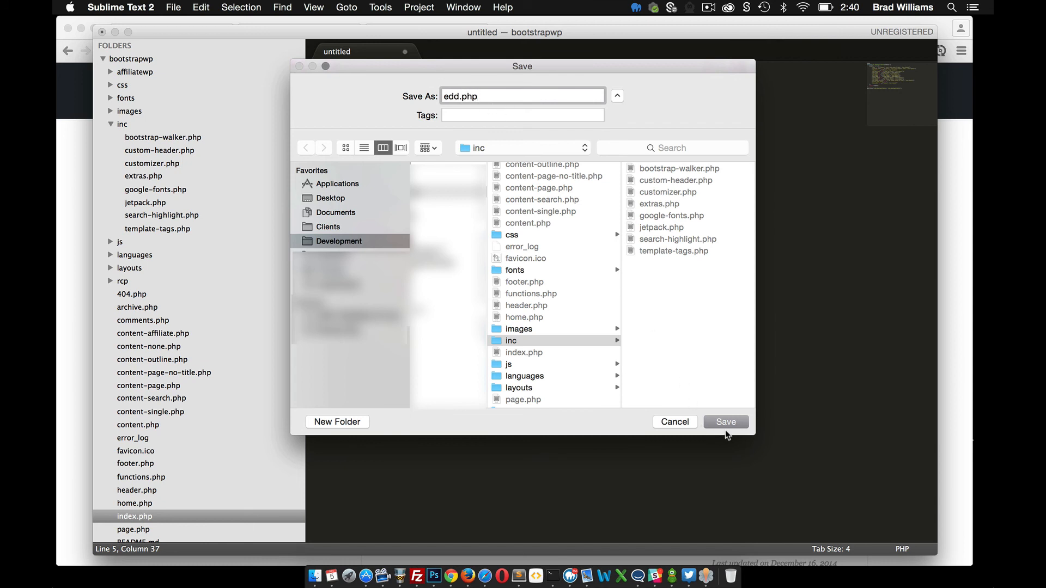
click(725, 421)
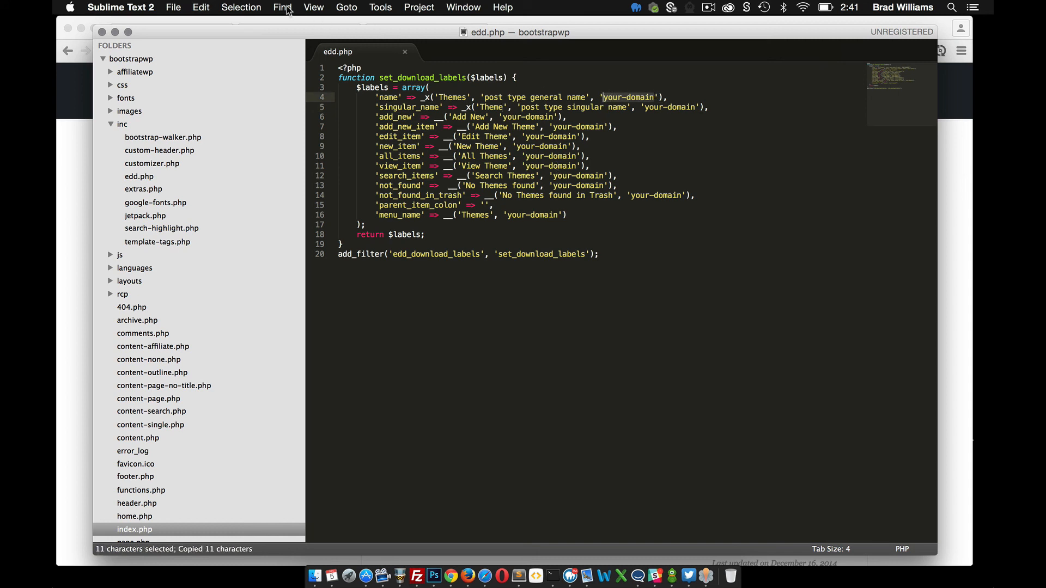
Bring up the Find and Replace panel and select the old search term.
click(282, 7)
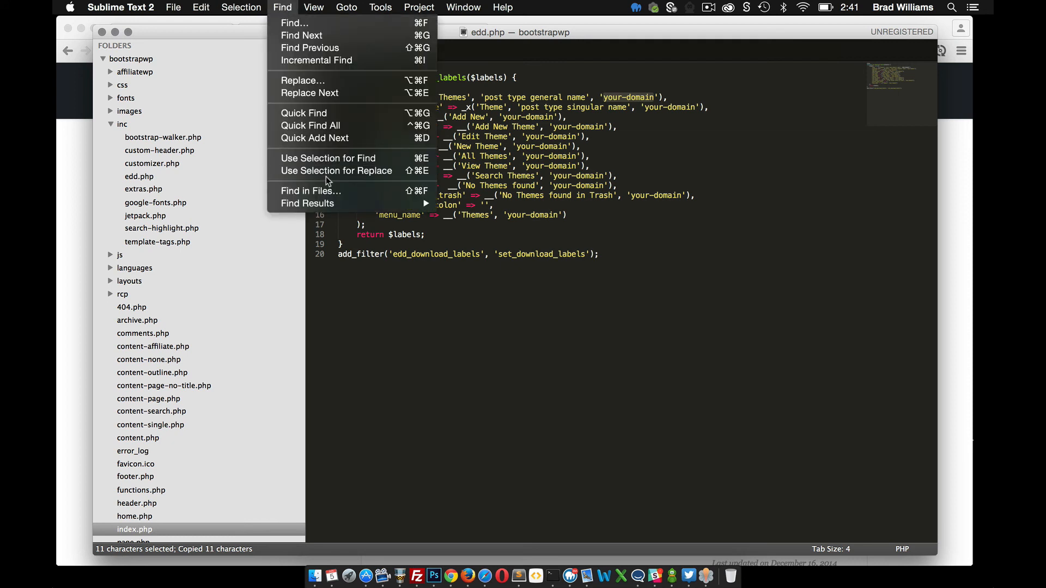
click(304, 80)
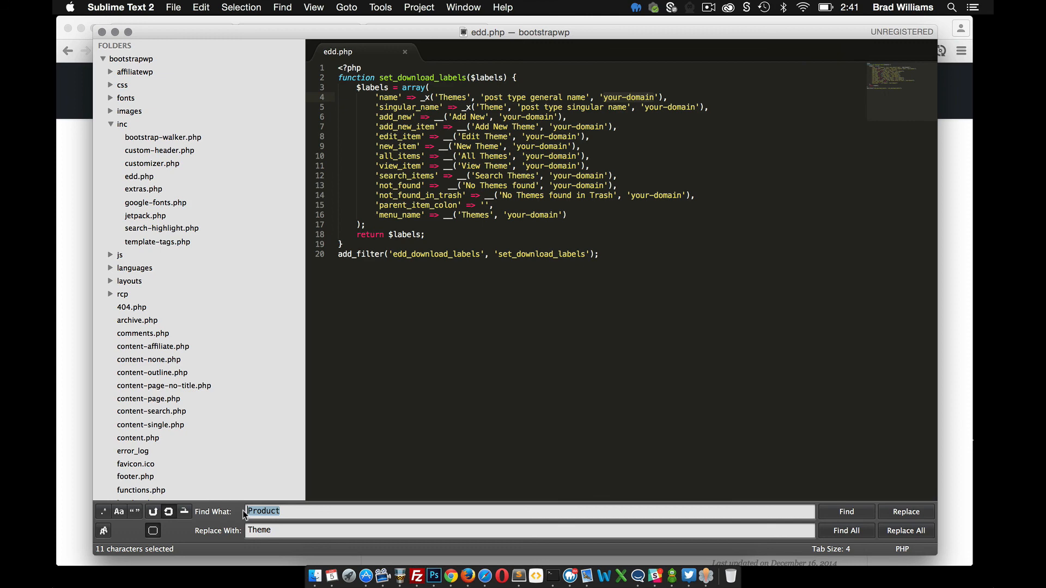
click(138, 320)
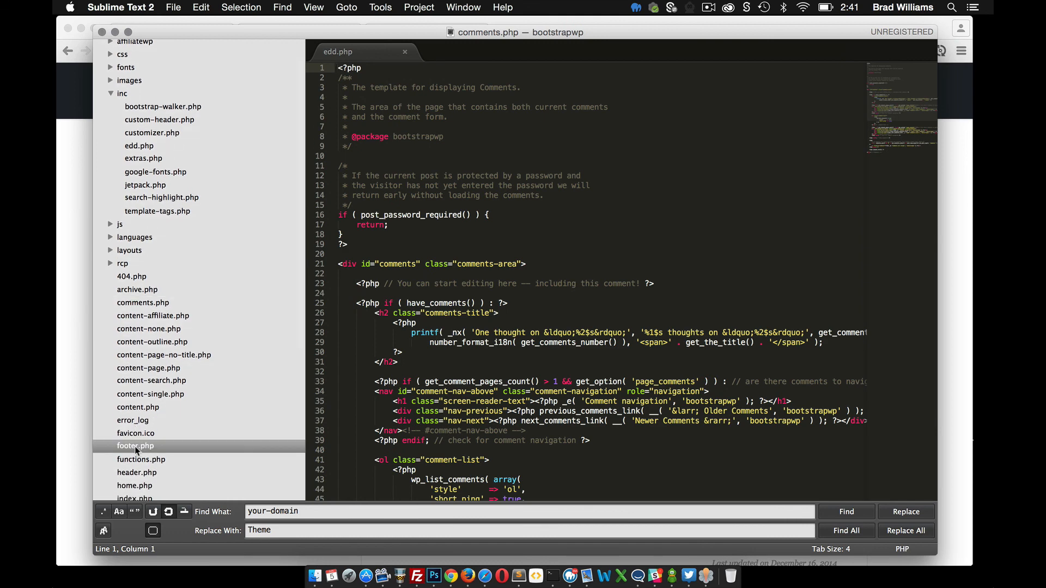
Browse footer.php, index.php, single.php and style.css, then replace all your-domain with bootstrapwp.
click(135, 446)
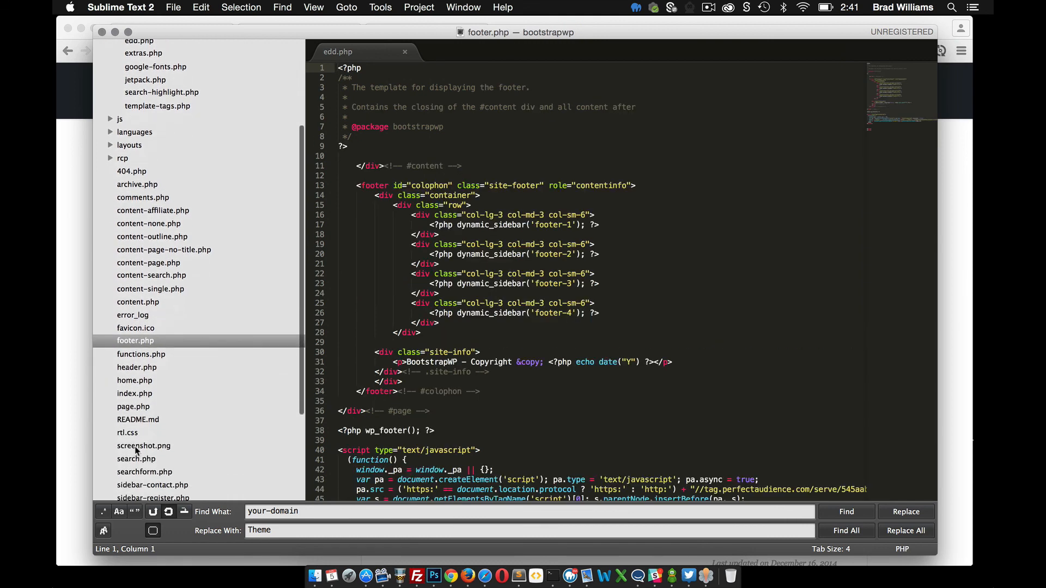
scroll(down, 3)
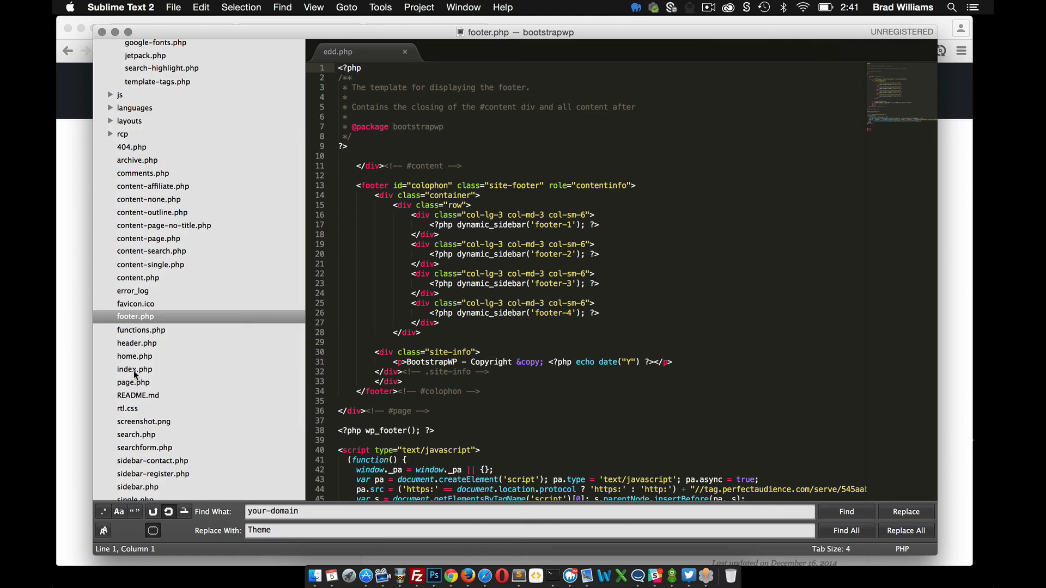
click(134, 369)
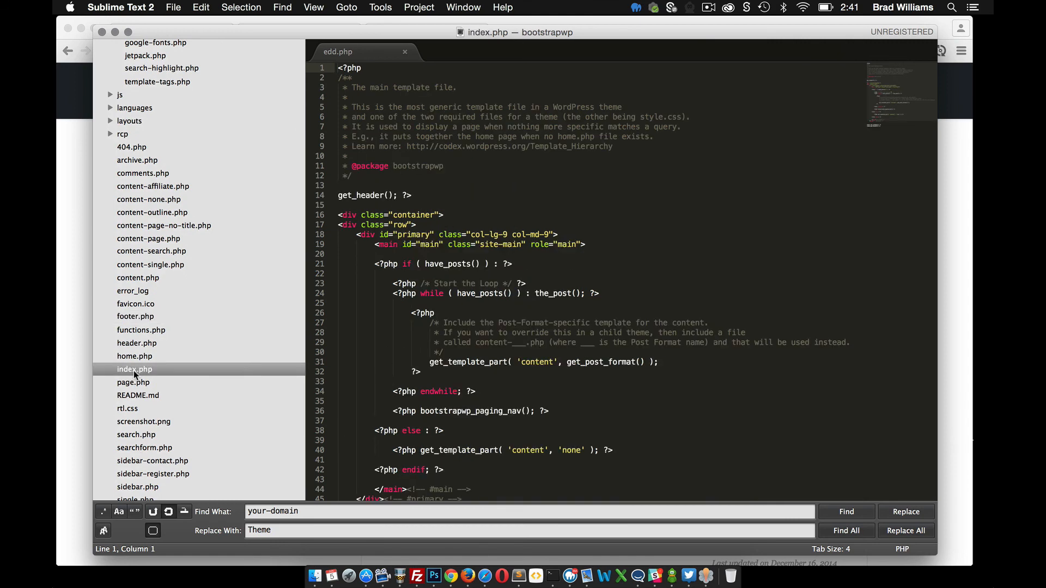
click(136, 445)
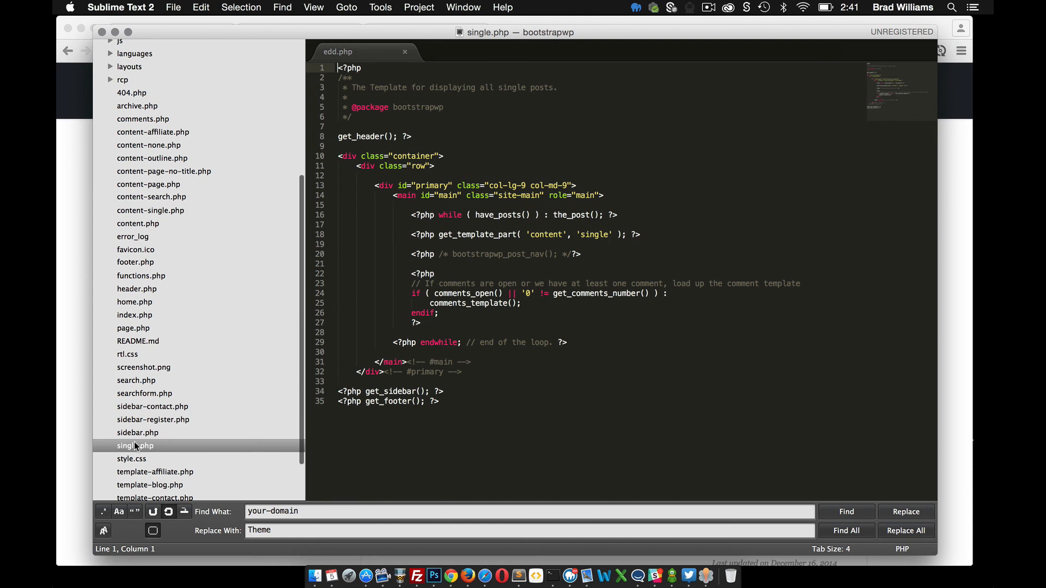
click(131, 459)
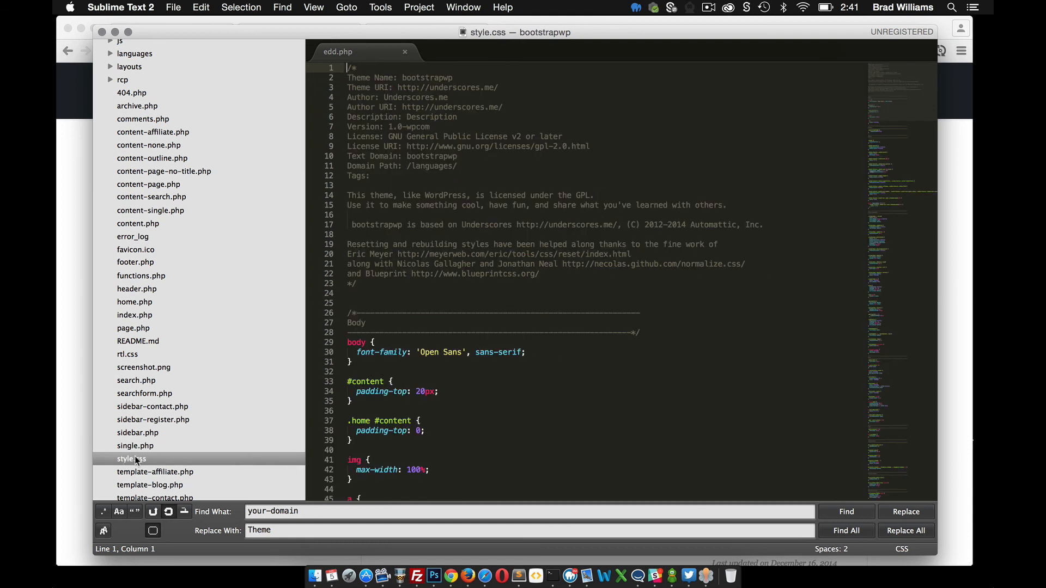
mouse_move(454, 157)
text(bootstrapwp)
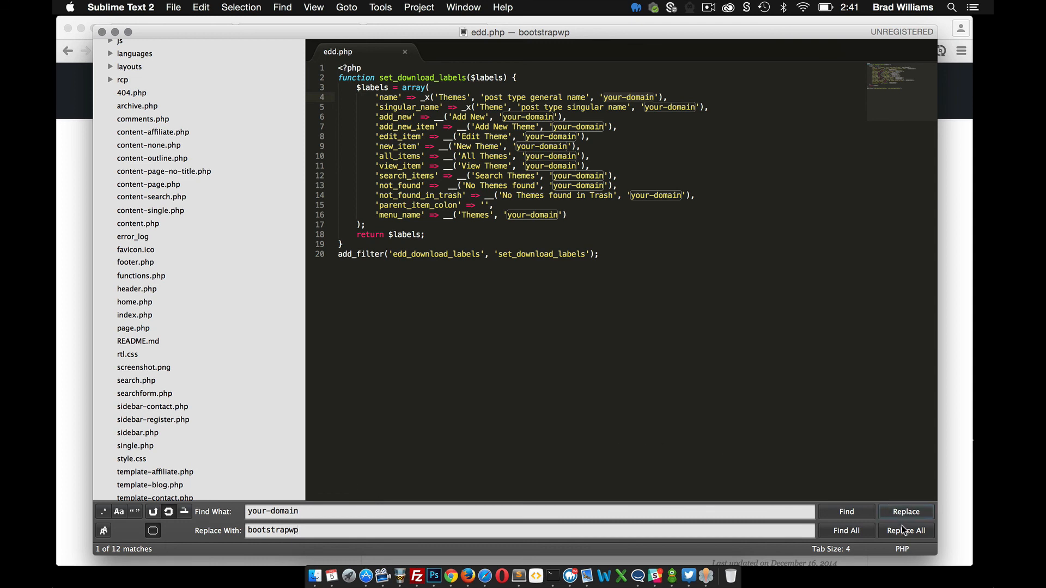
click(906, 530)
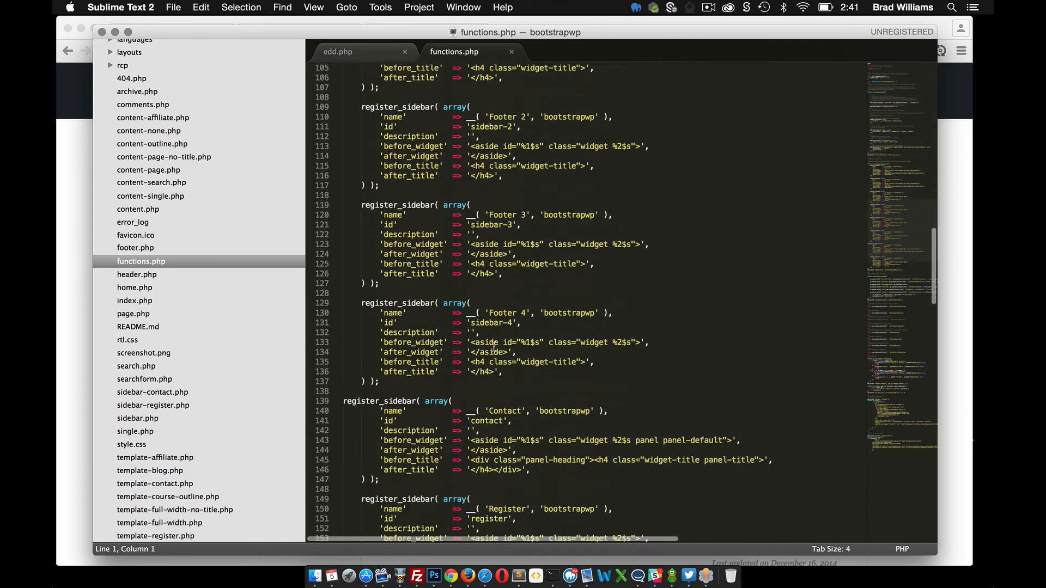
Duplicate the search-highlight require, pointing it at /inc/edd.php with an Easy Digital Downloads comment.
scroll(down, 3)
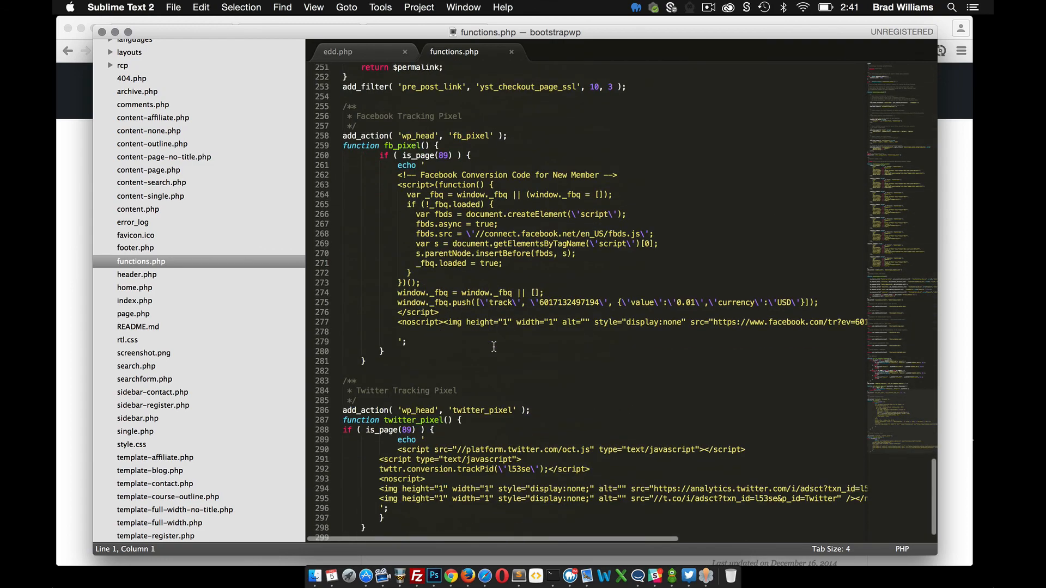
scroll(up, 3)
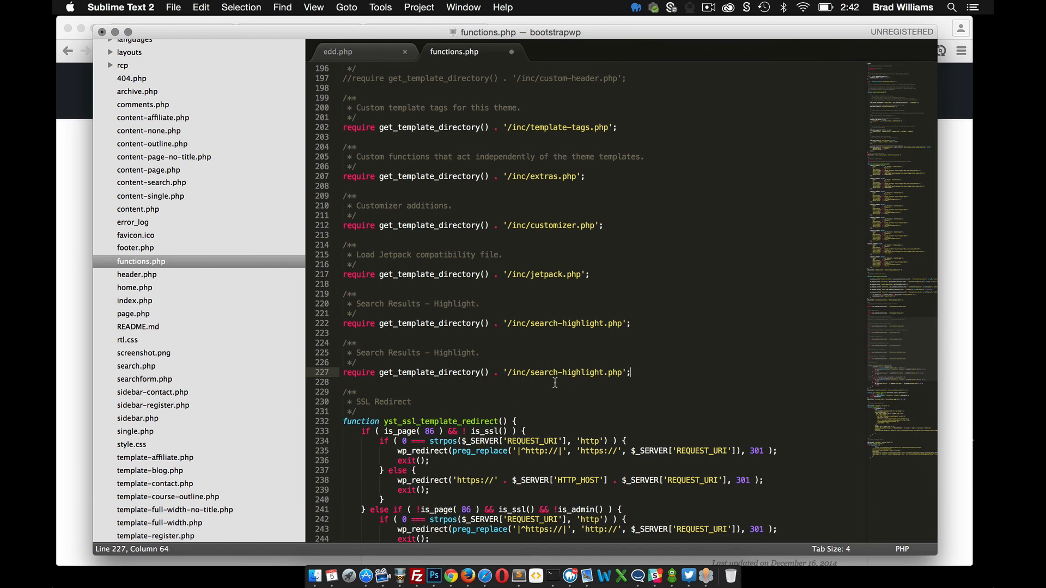
double_click(566, 372)
text(dd)
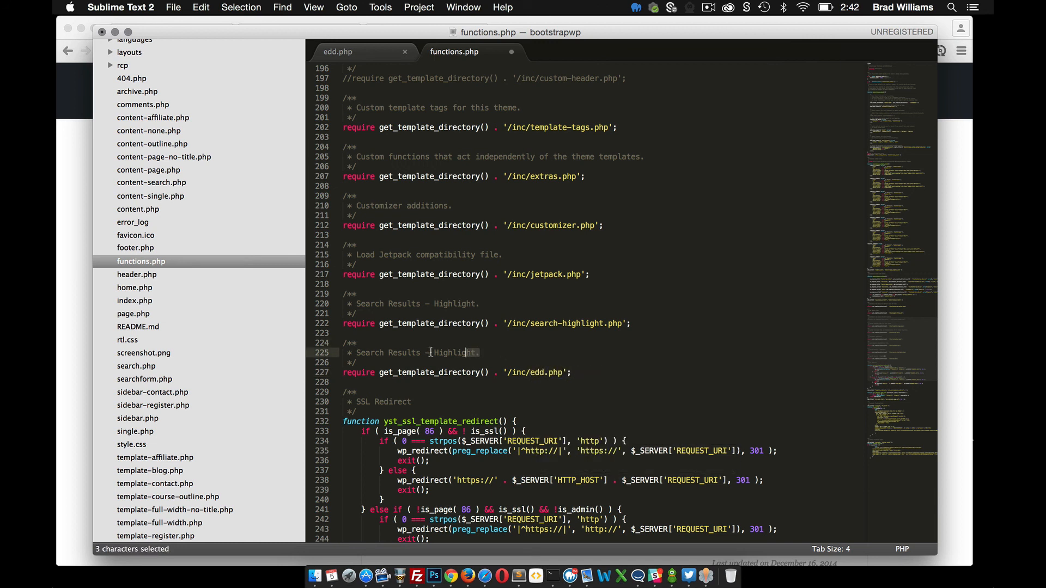
text(Easy Digital Dow)
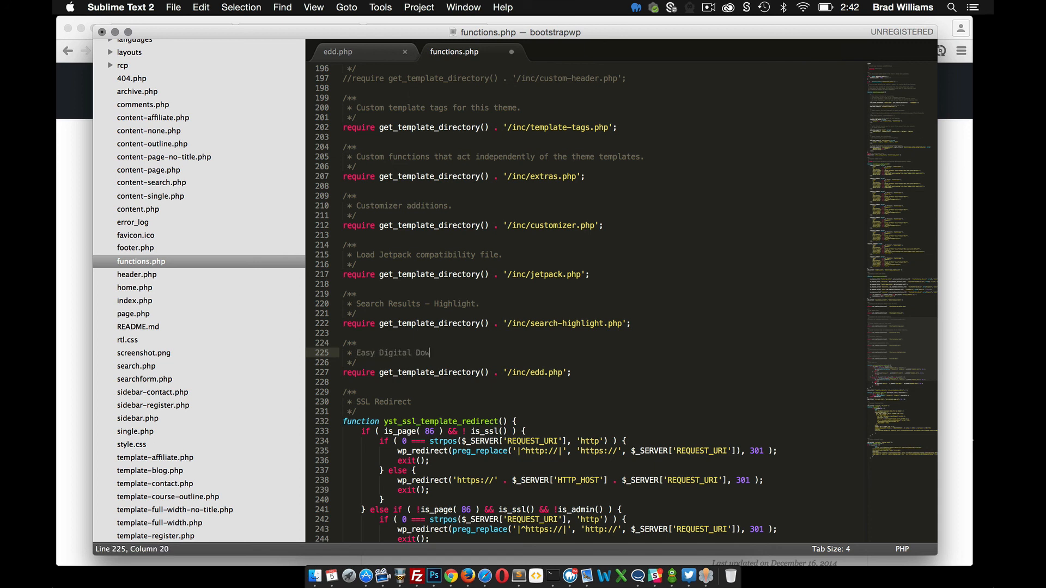
text(nloads)
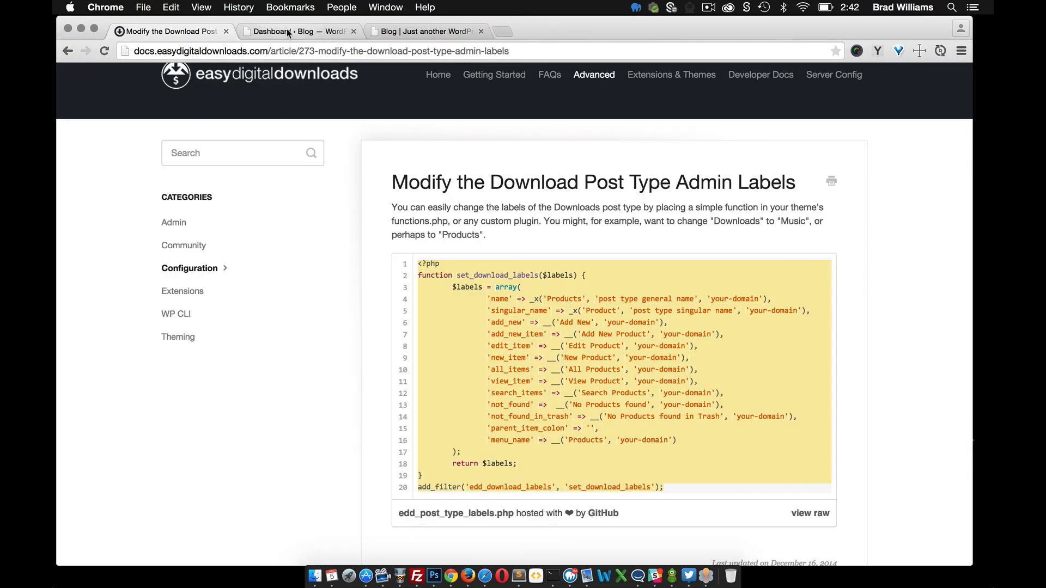
From the dashboard's Themes menu, view the Material product page in a new tab.
click(297, 32)
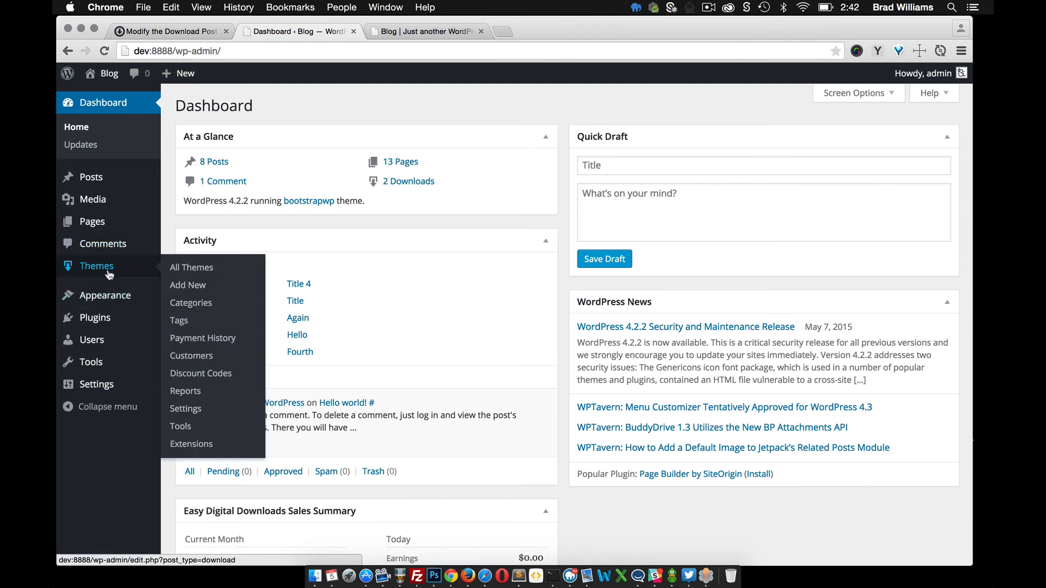
click(191, 267)
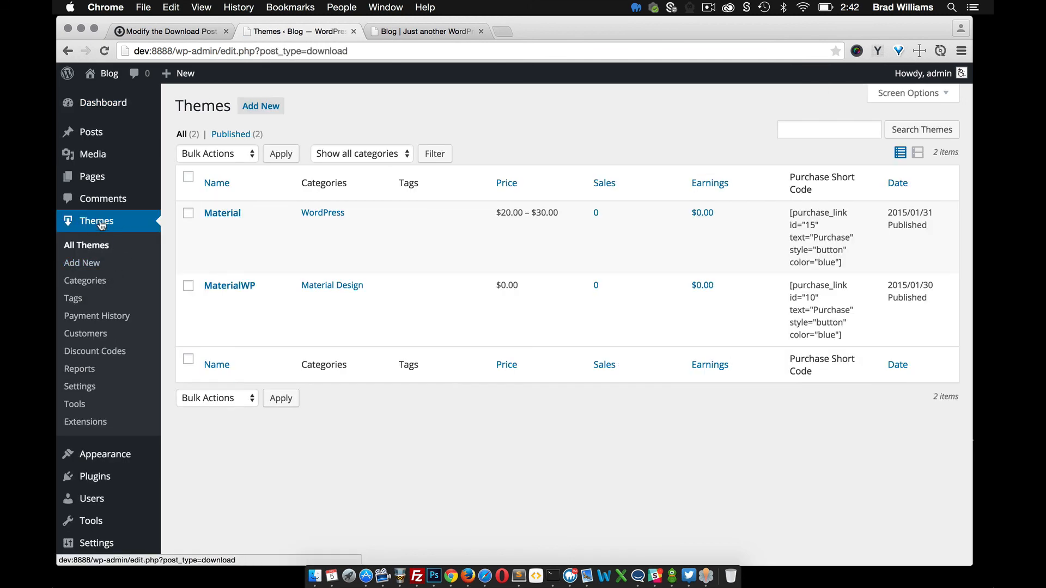
mouse_move(222, 212)
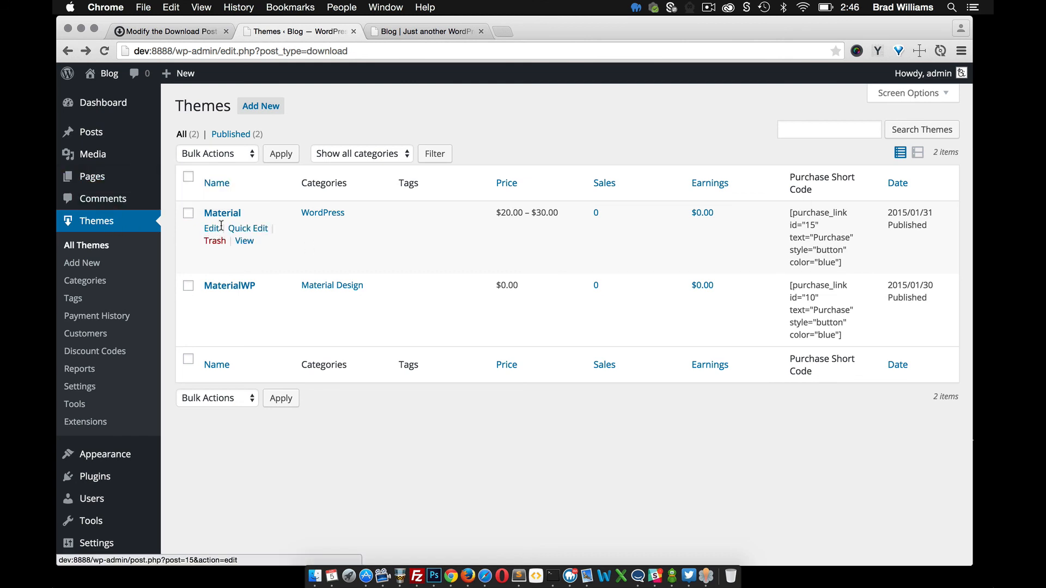
click(243, 240)
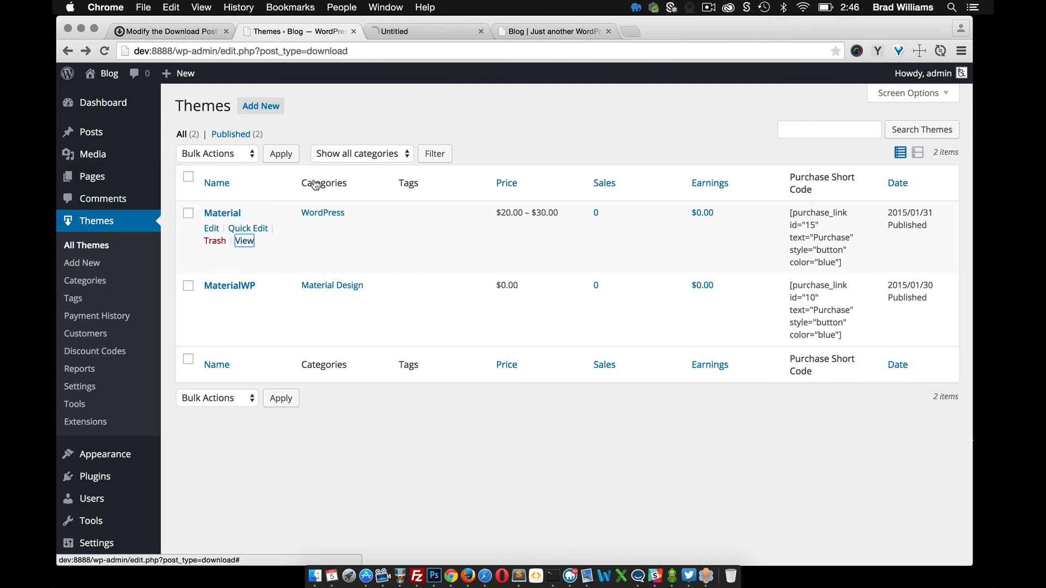
click(244, 241)
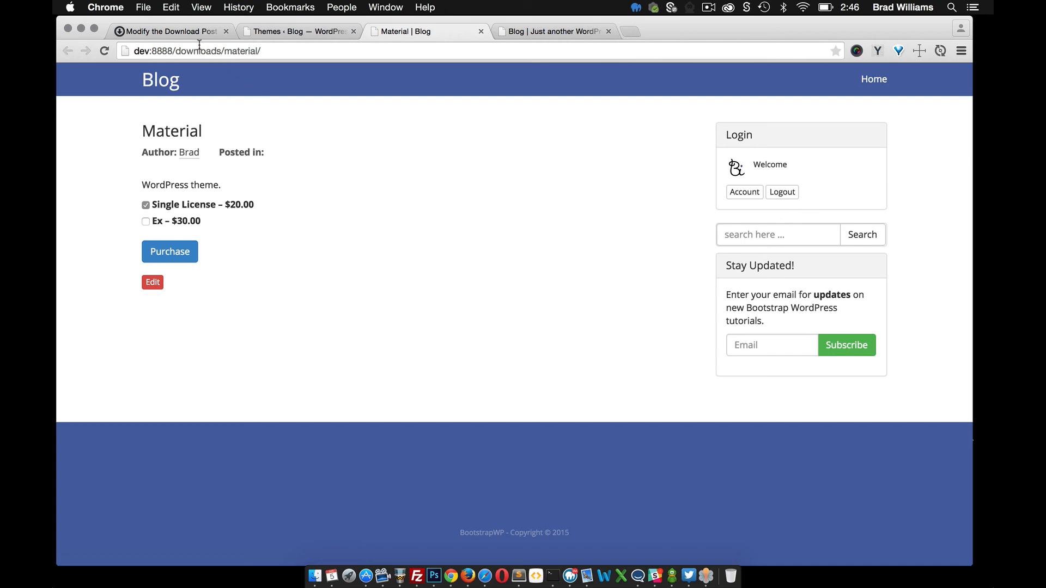
Navigate the EDD docs through Developer Docs and Constants to the EDD_SLUG article.
click(166, 30)
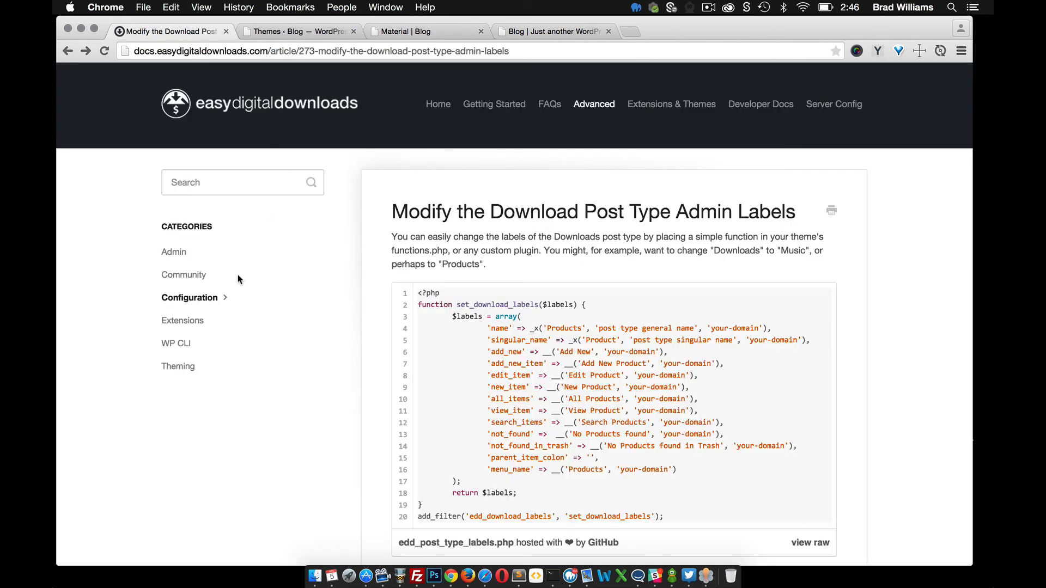
mouse_move(759, 104)
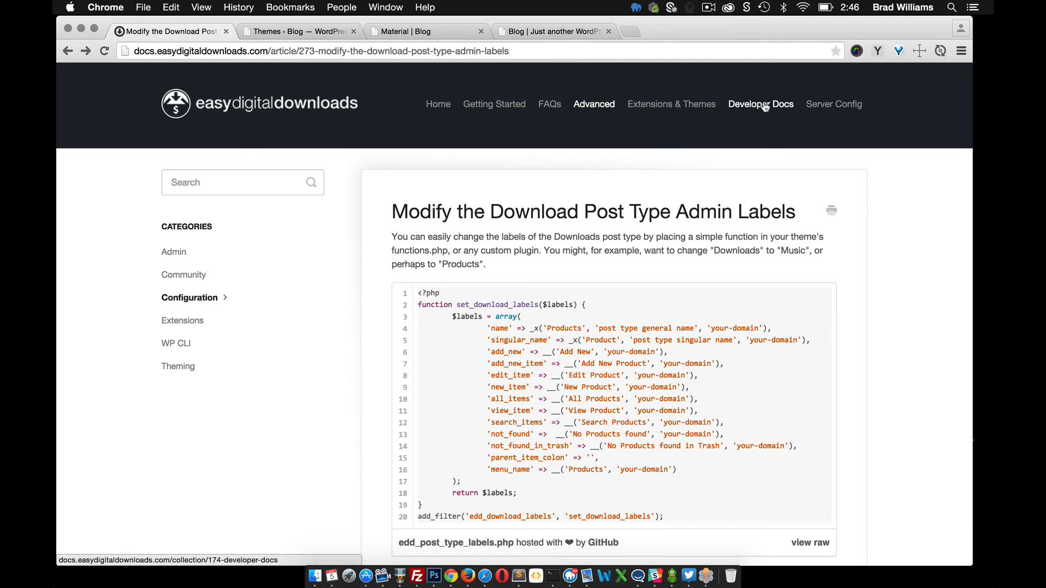
click(760, 104)
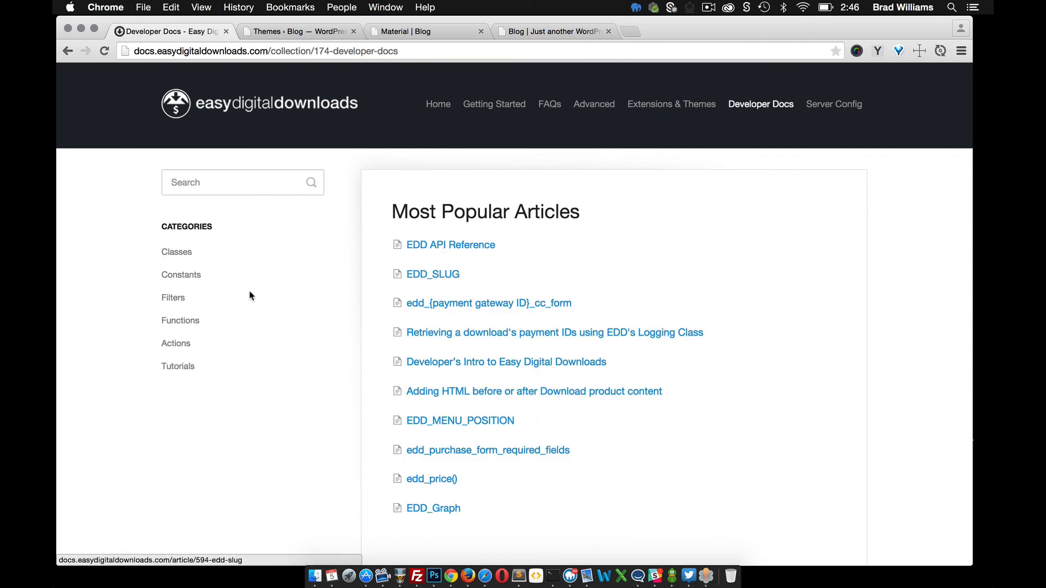
click(181, 274)
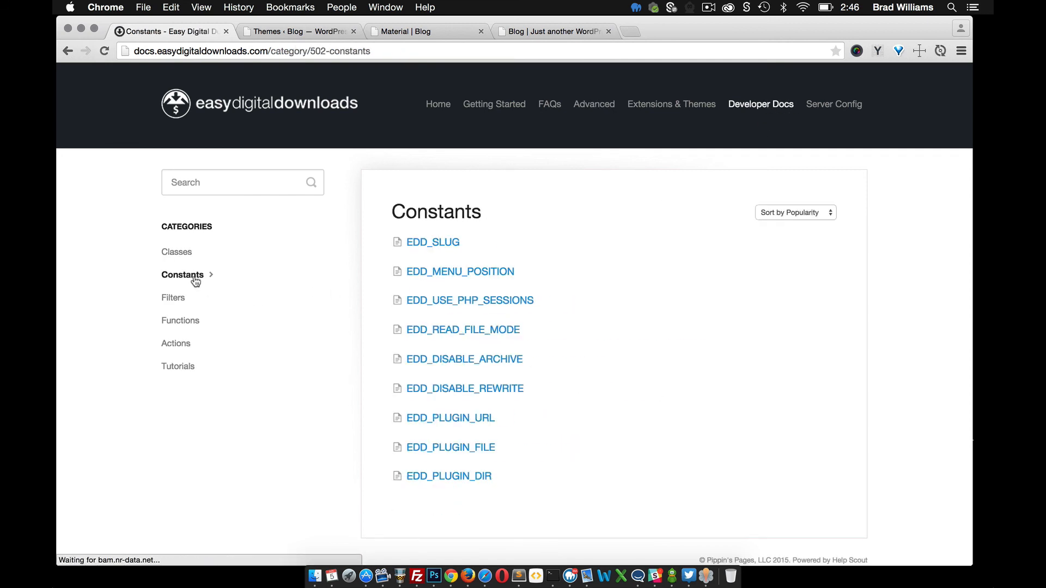
mouse_move(433, 241)
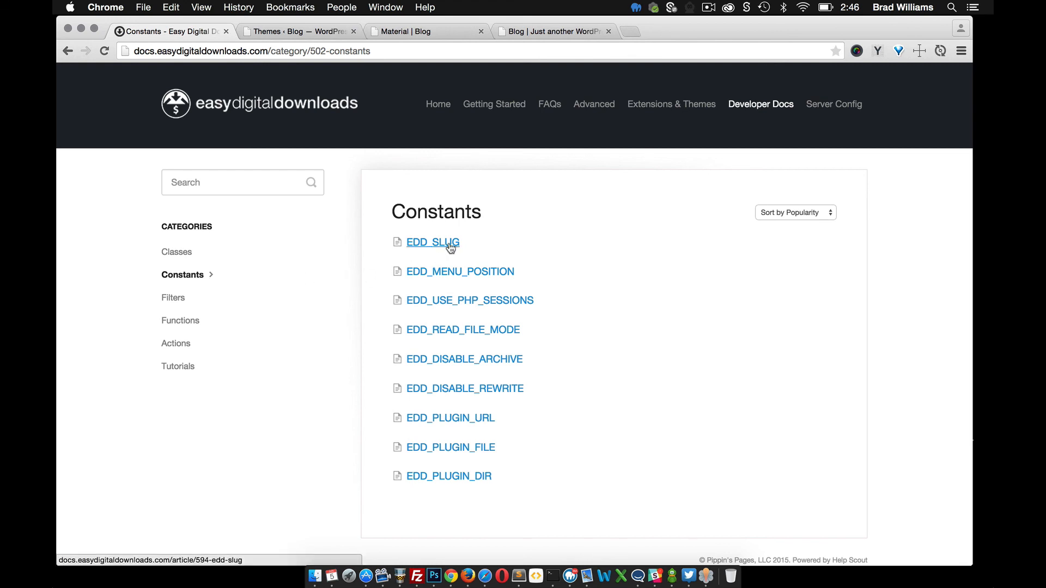
mouse_move(440, 247)
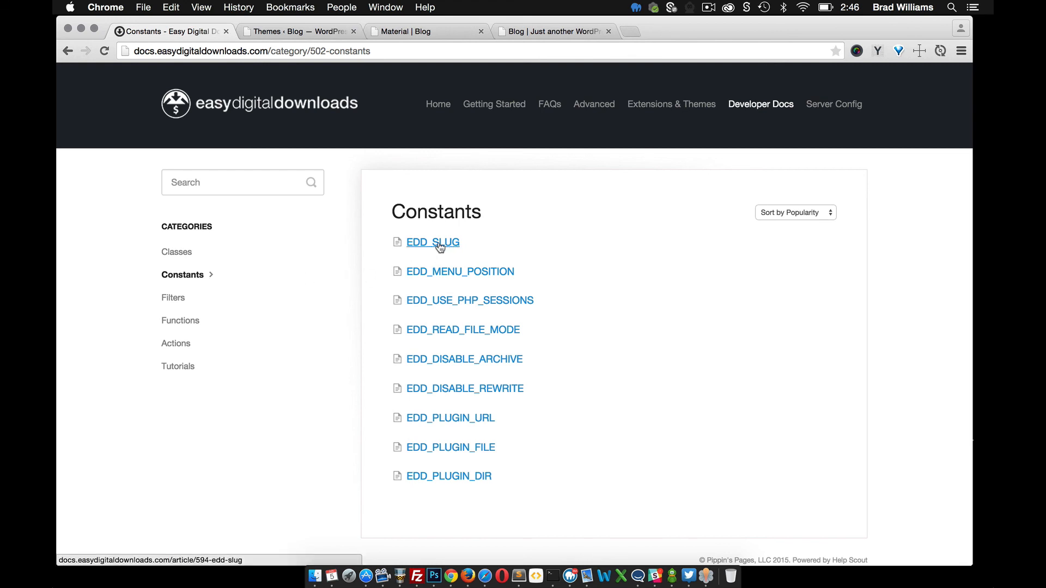
click(432, 242)
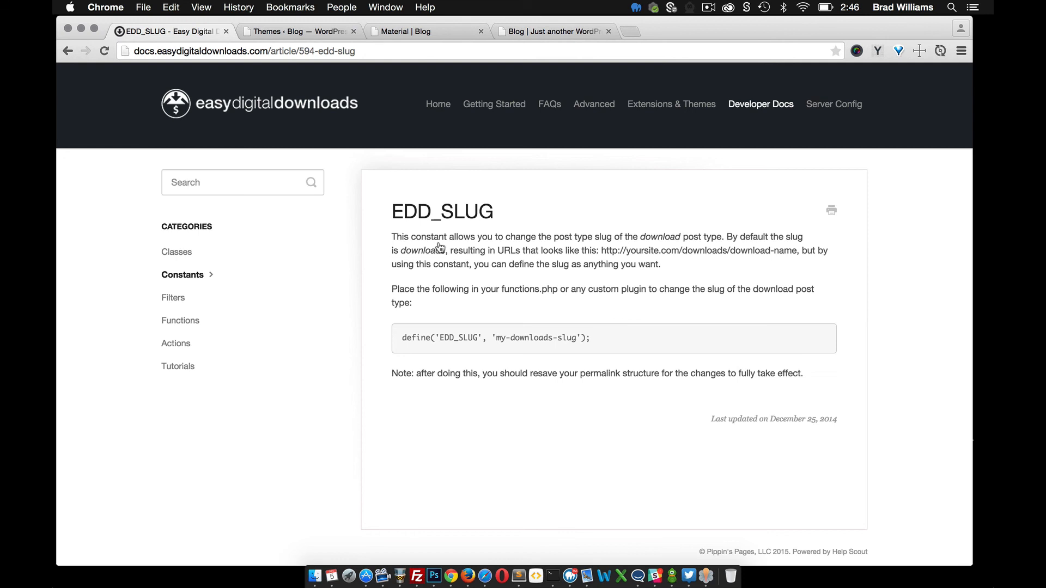
mouse_move(410, 249)
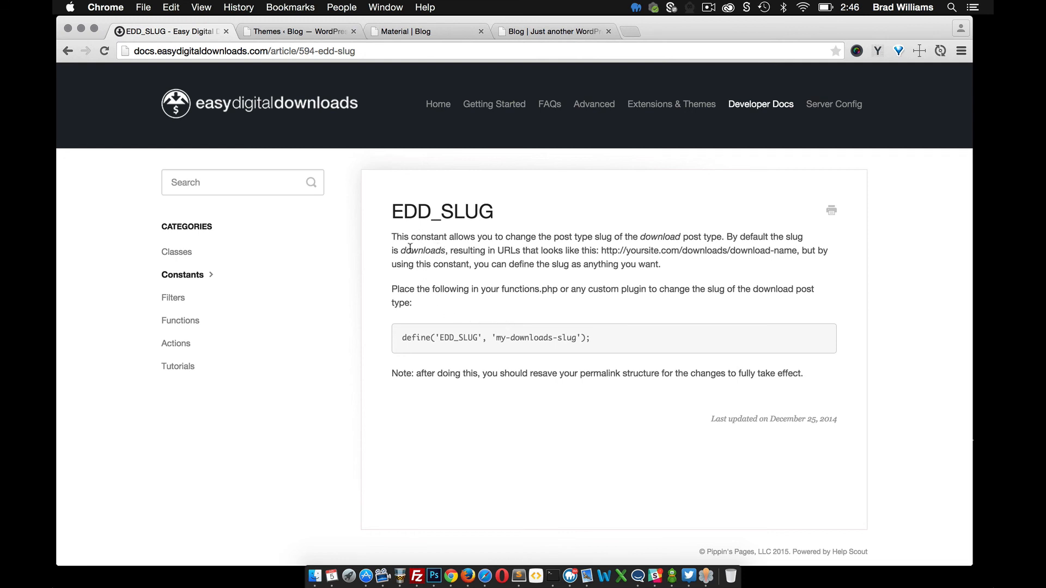
mouse_move(433, 337)
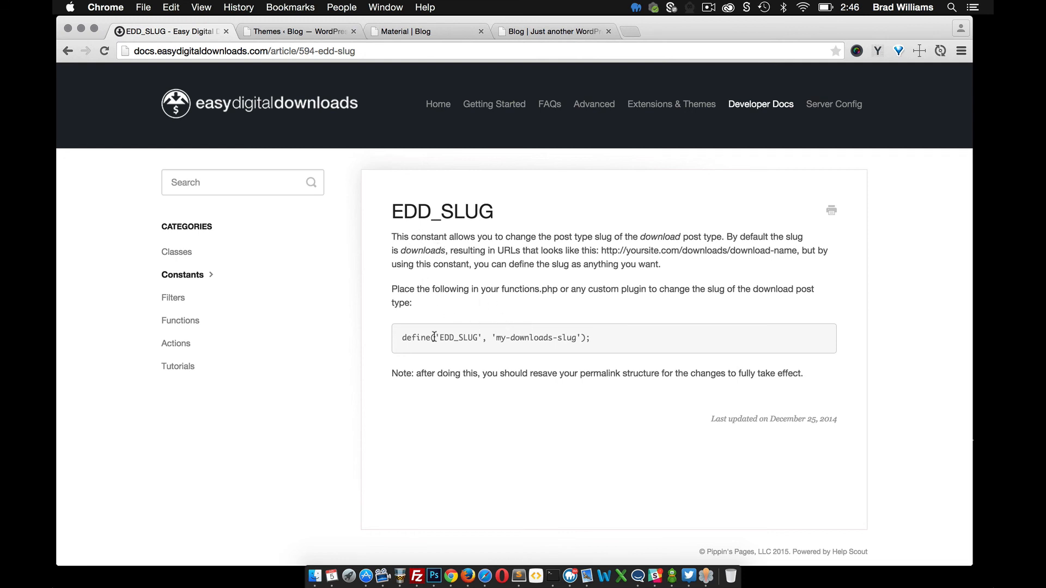
mouse_move(580, 348)
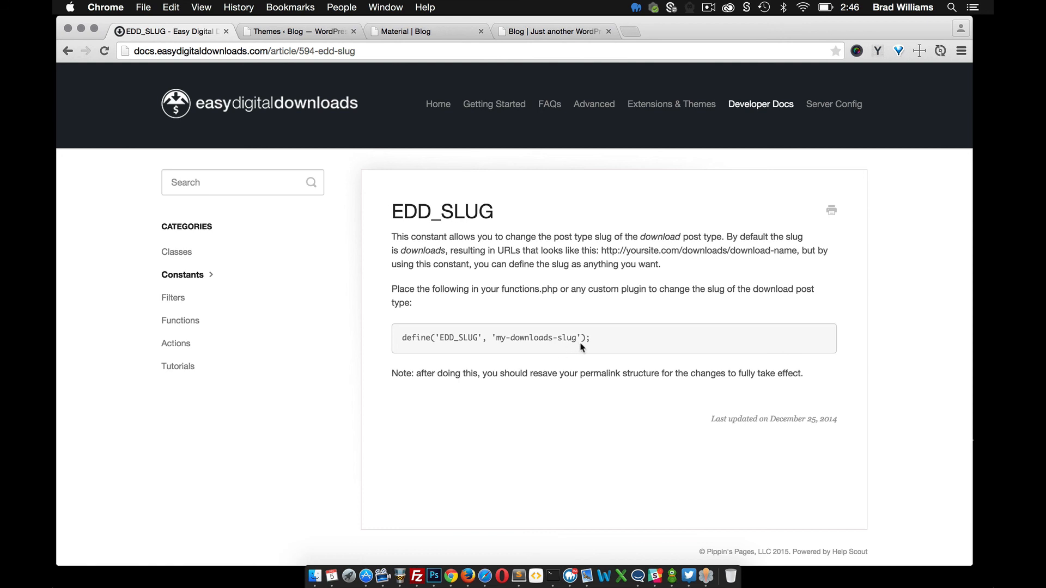
mouse_move(453, 391)
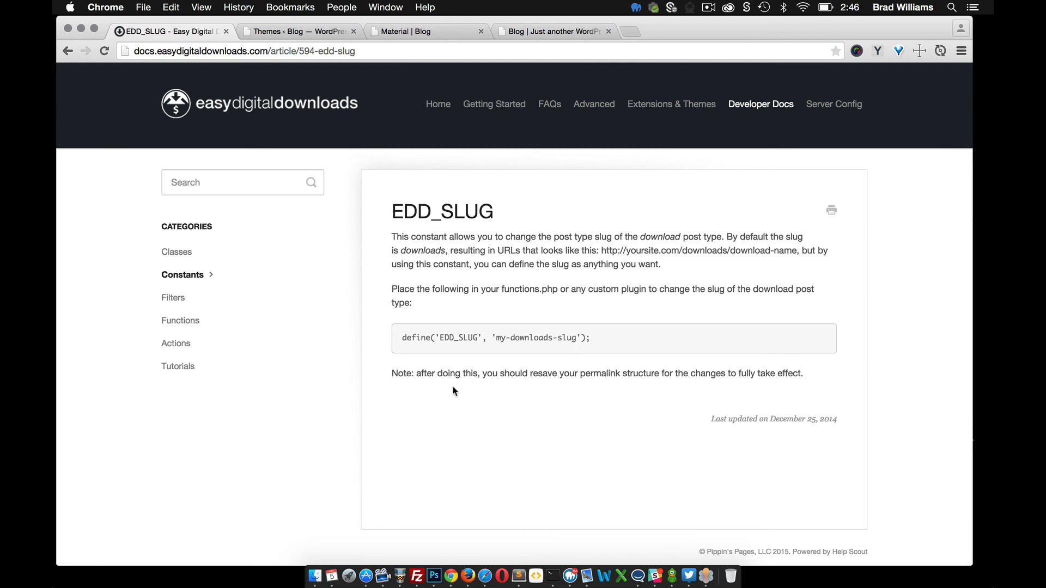
mouse_move(600, 372)
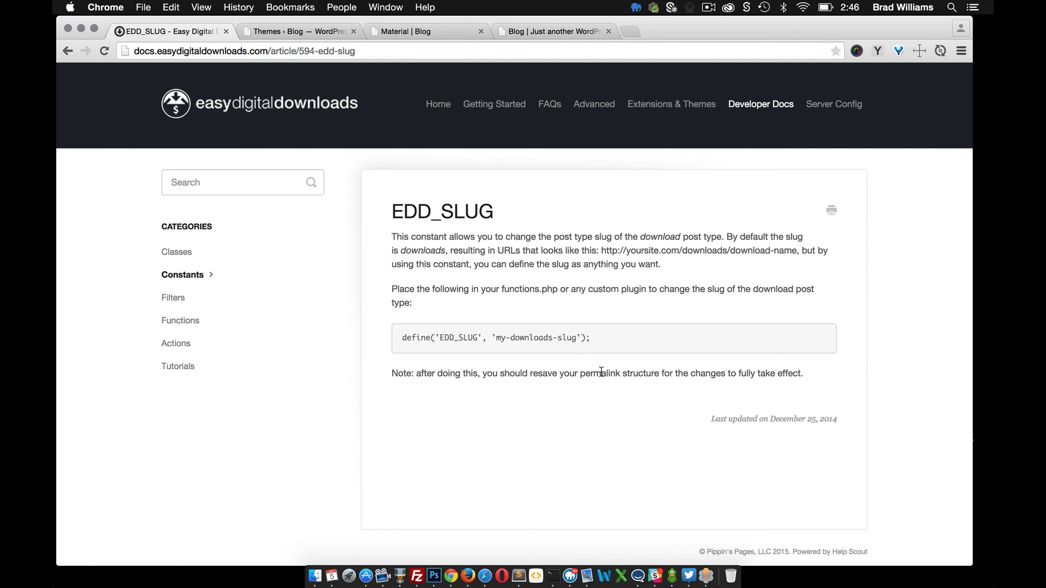
mouse_move(606, 348)
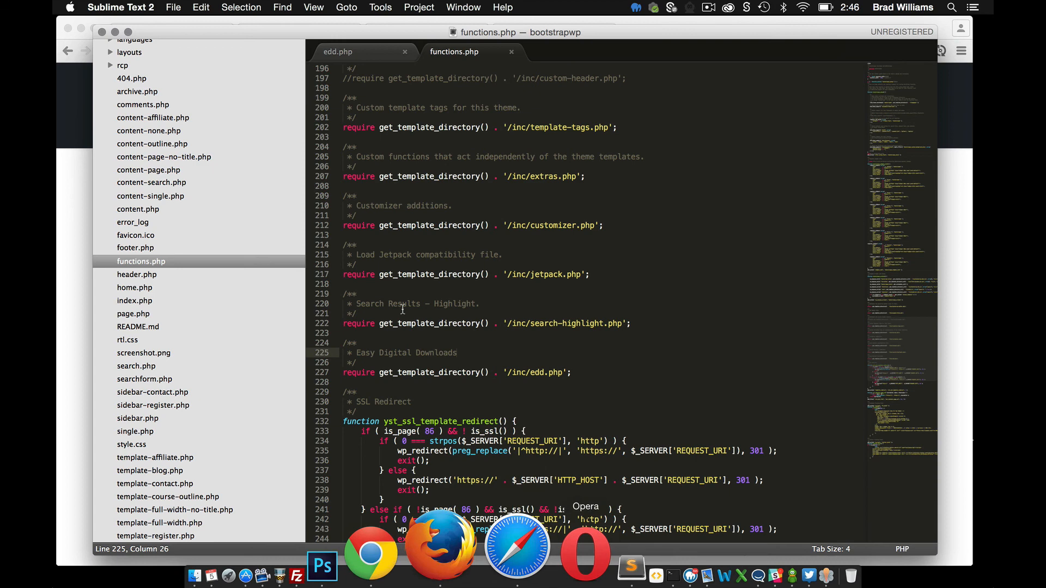
Replace the my-downloads-slug placeholder at the end of edd.php with themes.
click(338, 51)
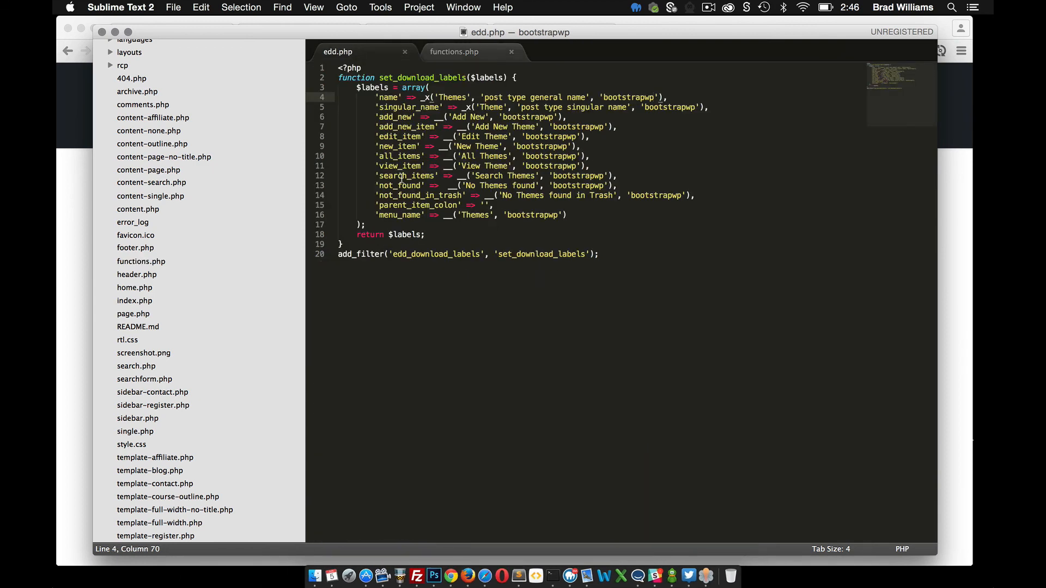
click(600, 254)
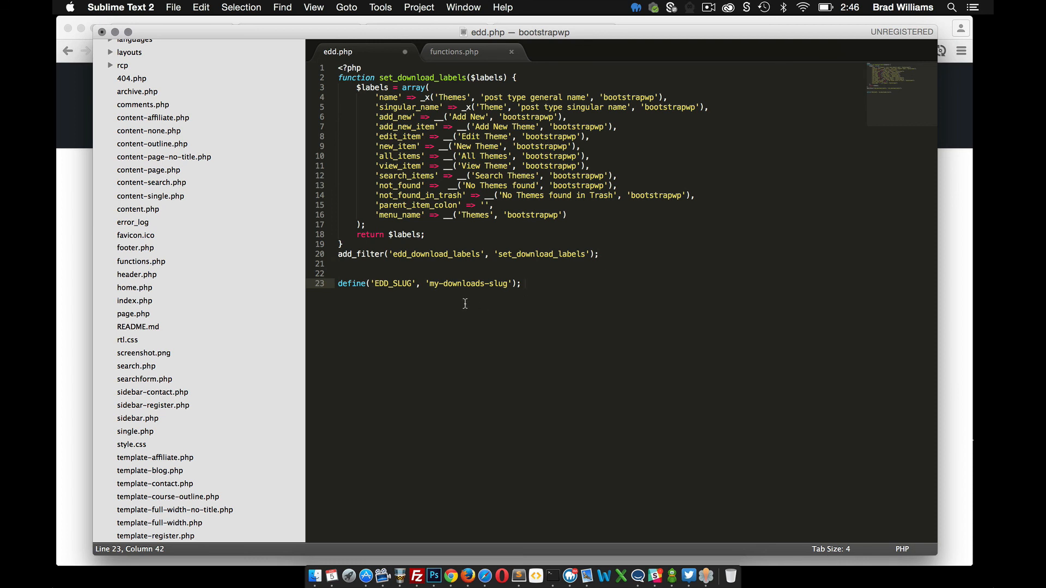
double_click(467, 283)
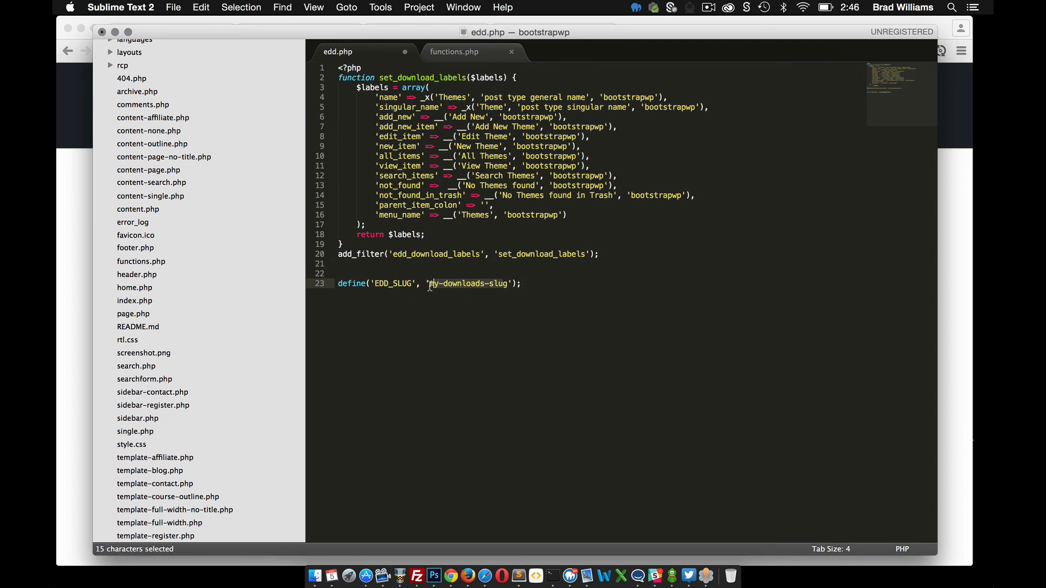
text(tg)
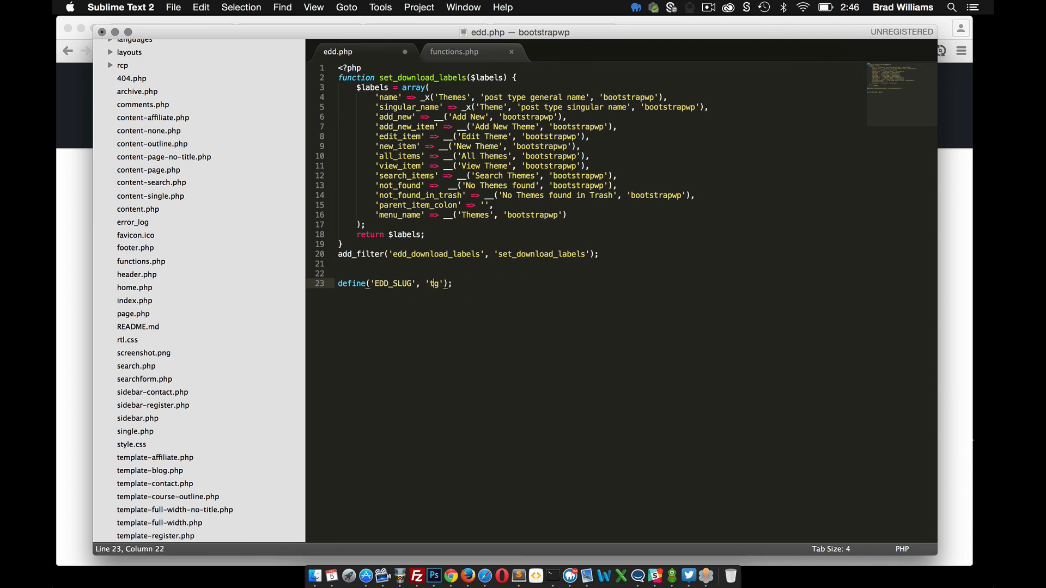
text(hemes)
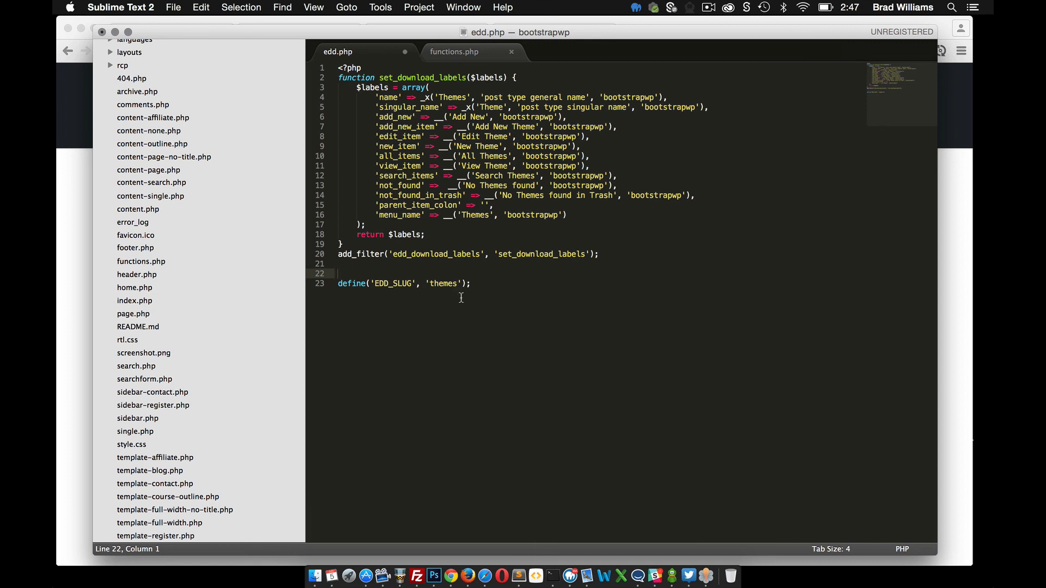
mouse_move(425, 283)
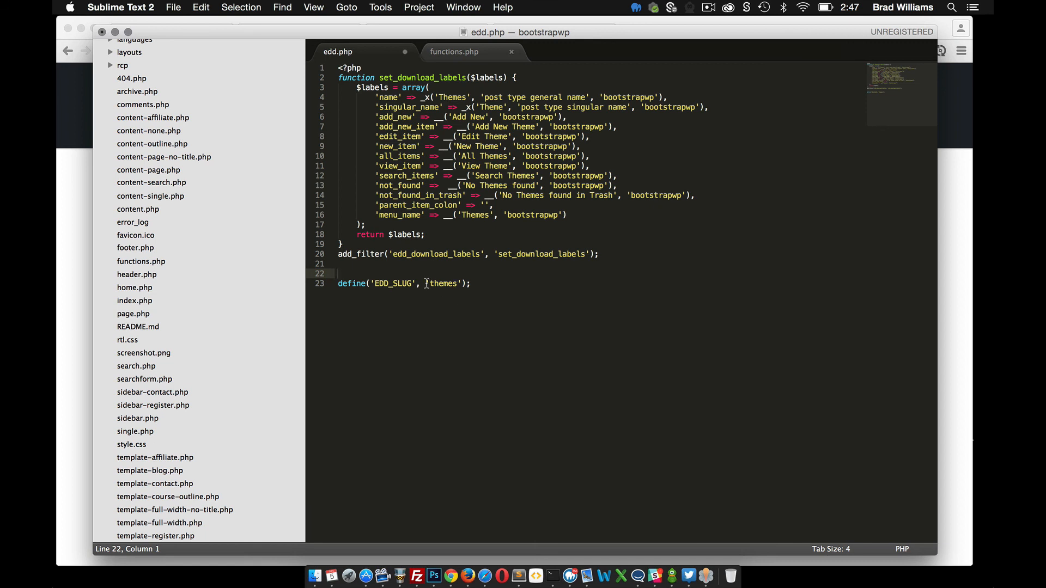
Add a '// Change EDD Slug' comment line above the EDD_SLUG define.
text(//)
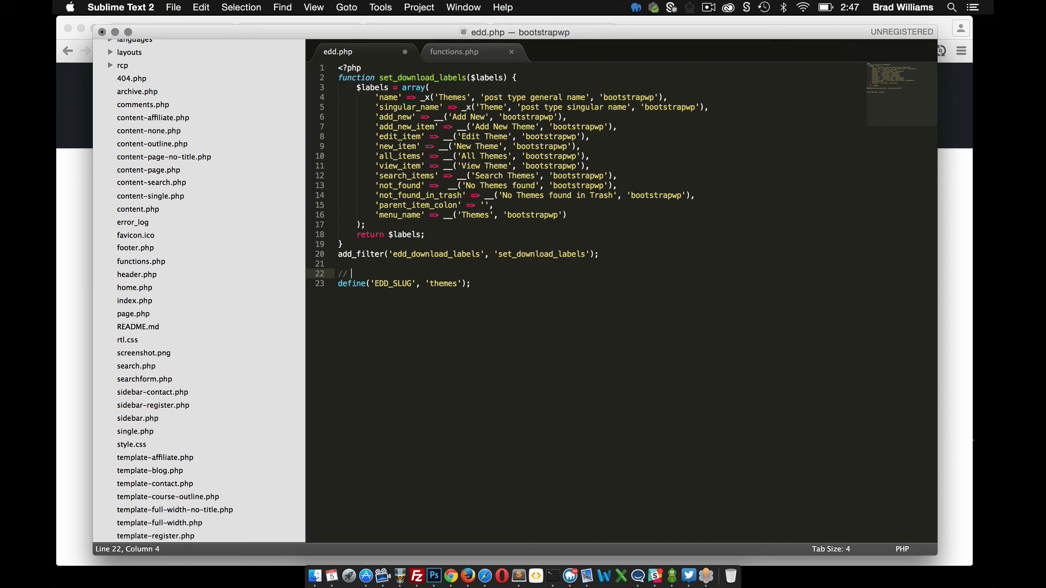
text(CH)
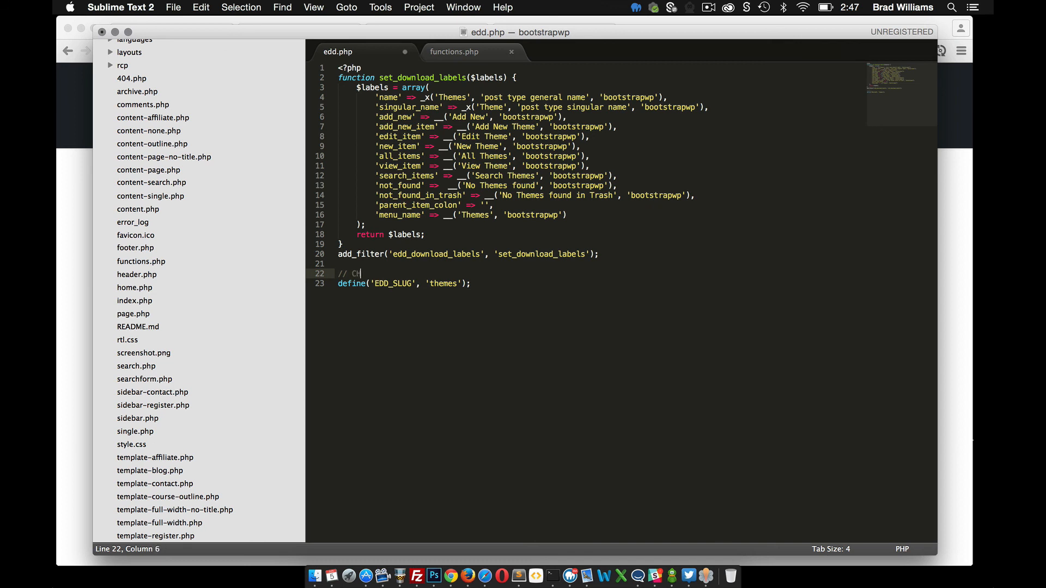
text(nage)
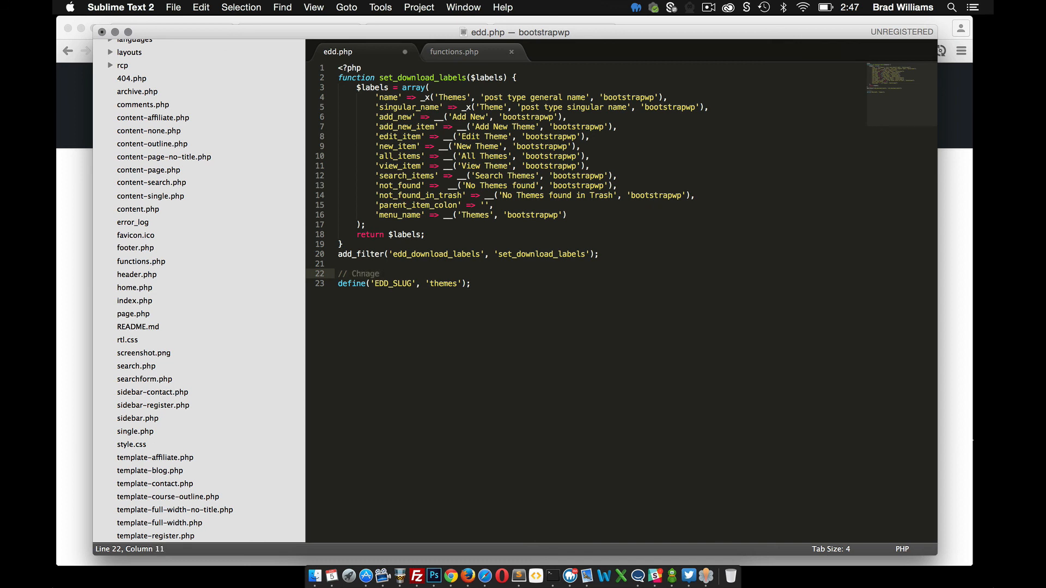
text(EDD Slug)
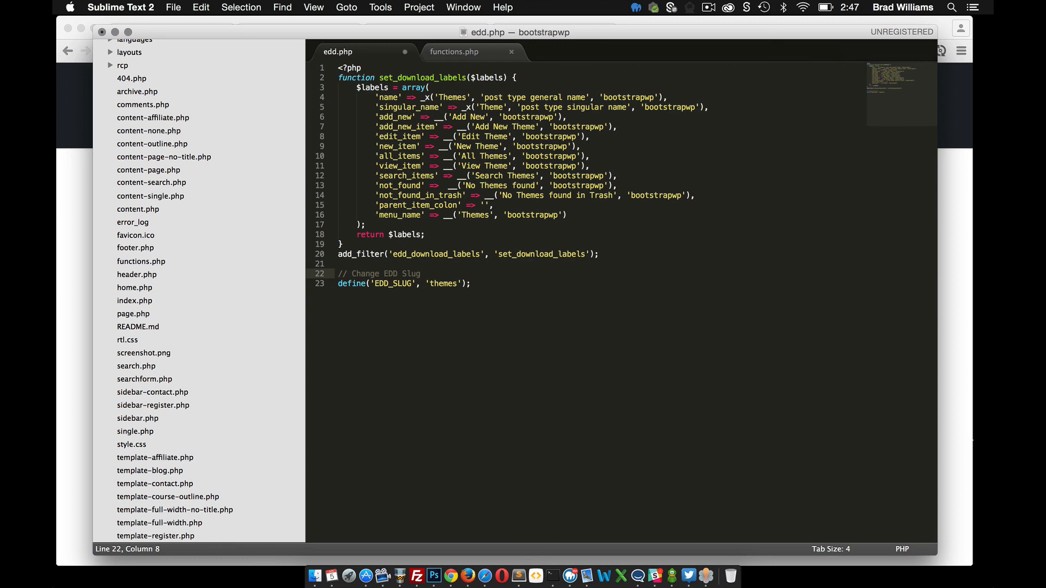
click(451, 576)
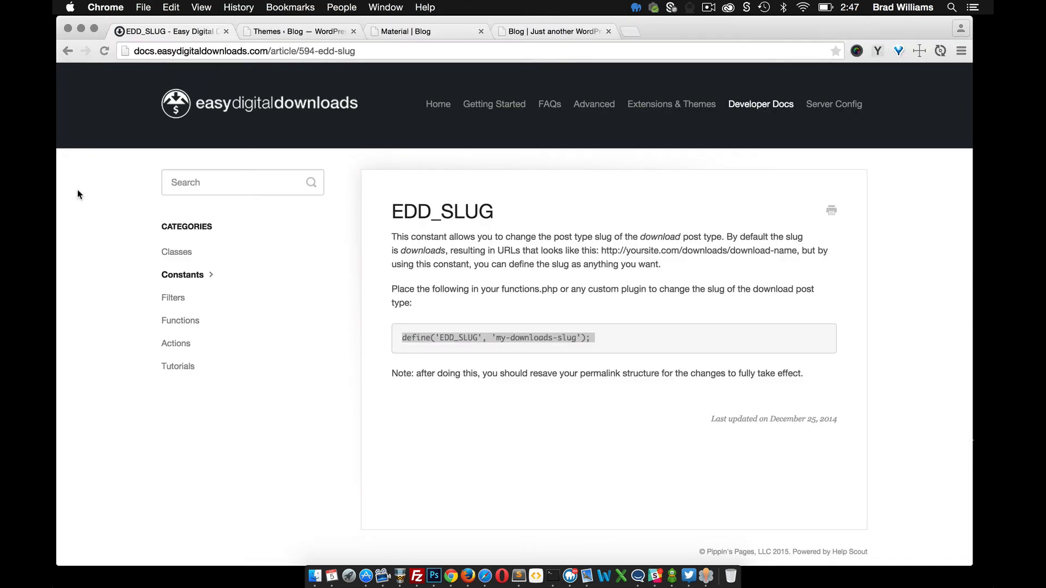
From the WordPress Themes admin list, open the Material item's front-end page in a new tab.
click(296, 30)
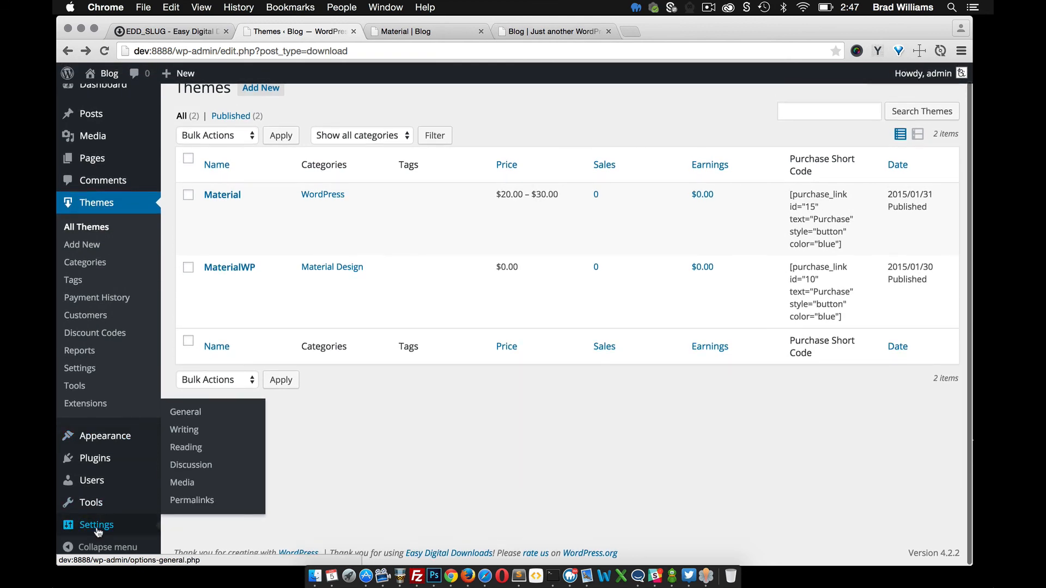
click(192, 499)
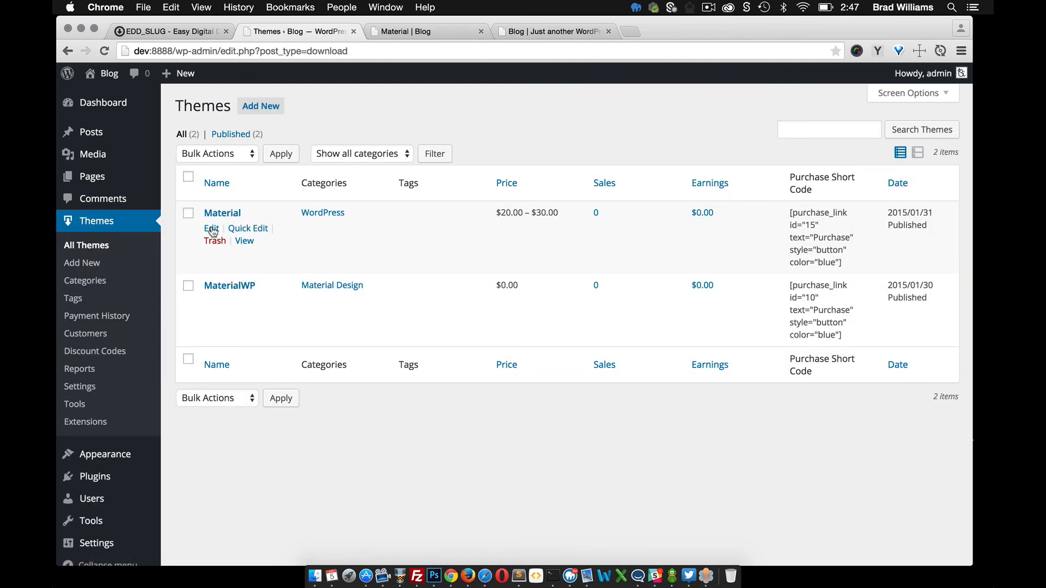
mouse_move(244, 241)
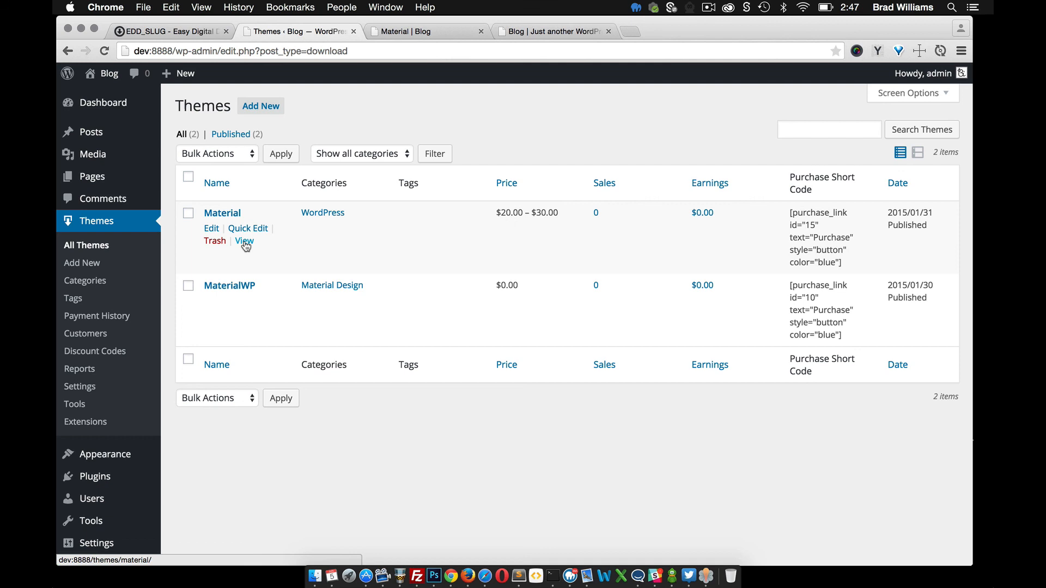
click(244, 240)
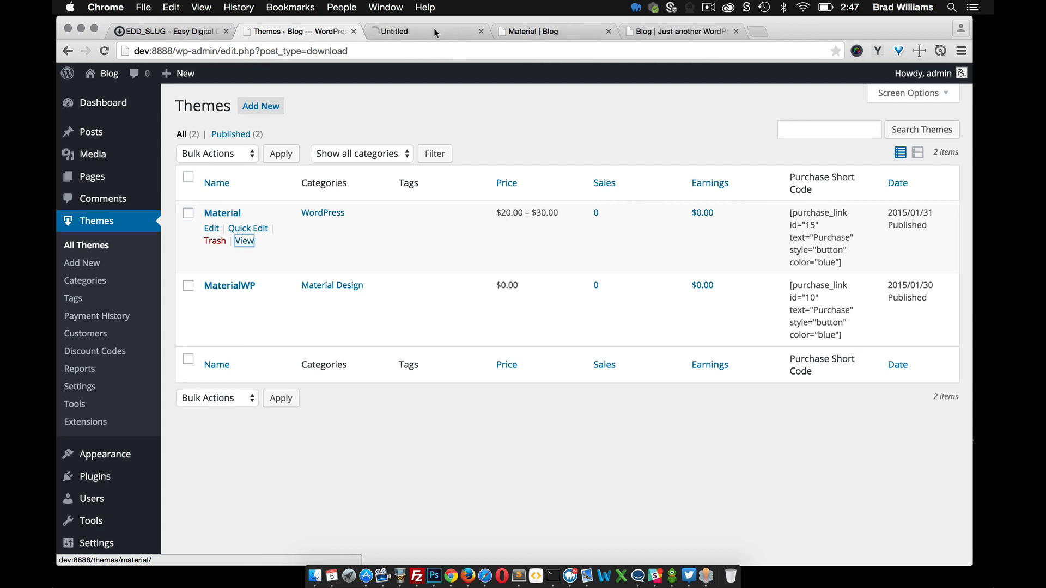
Confirm Material loads at /themes/material/, close the duplicate tab, and return to the EDD_SLUG docs.
click(244, 241)
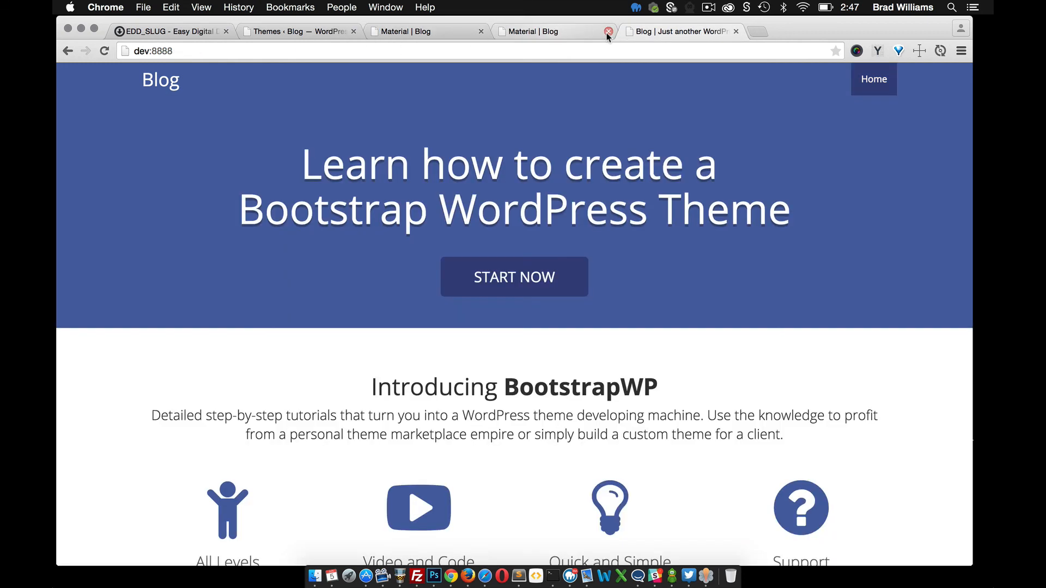
click(608, 31)
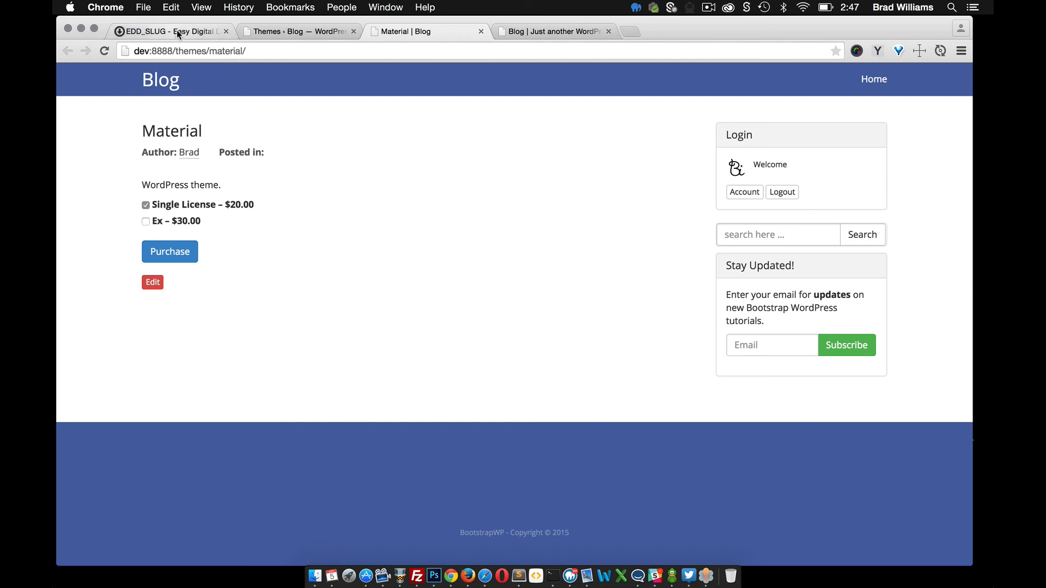
click(170, 31)
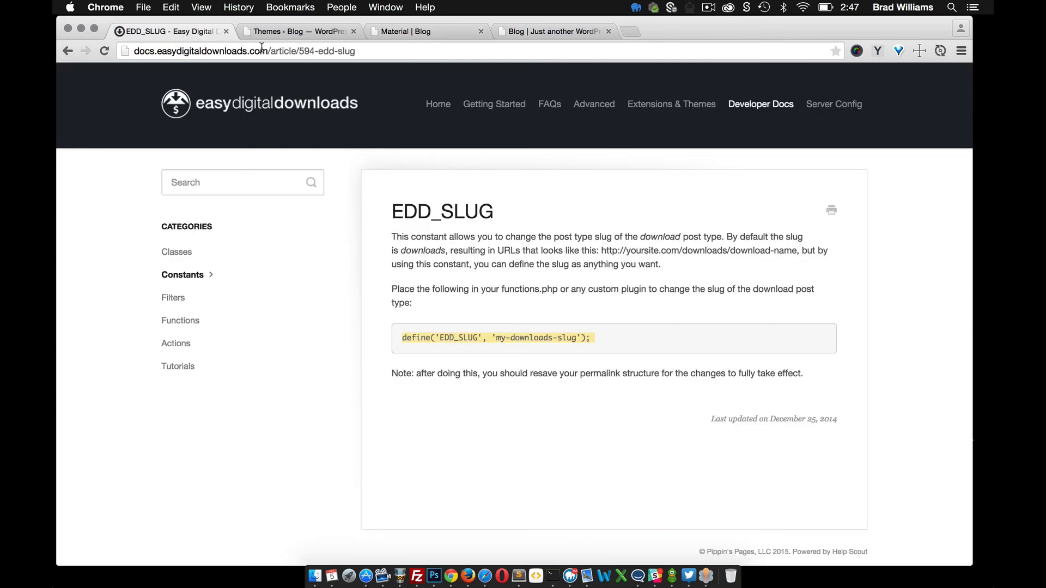
mouse_move(265, 323)
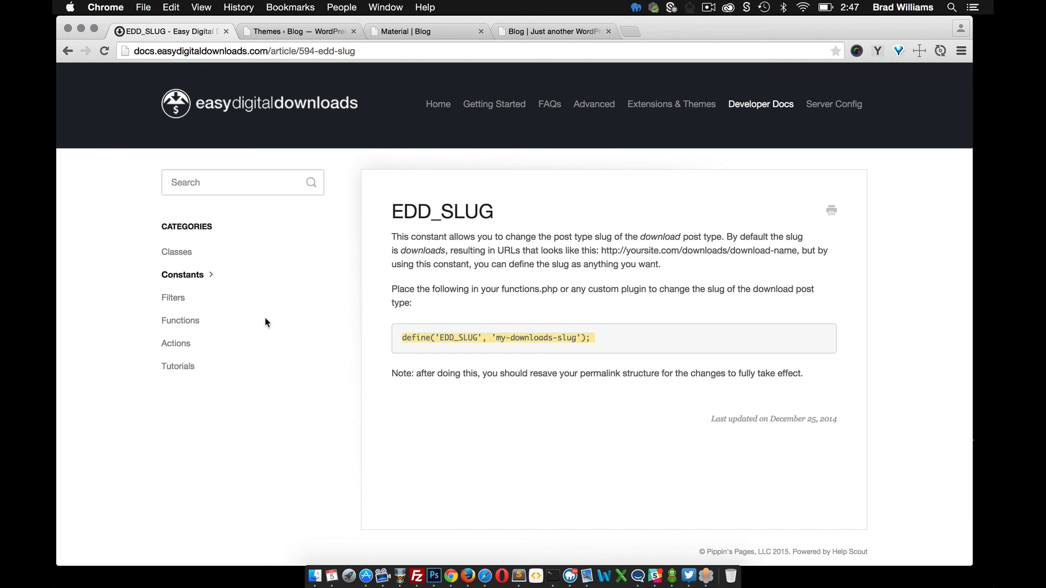
mouse_move(305, 242)
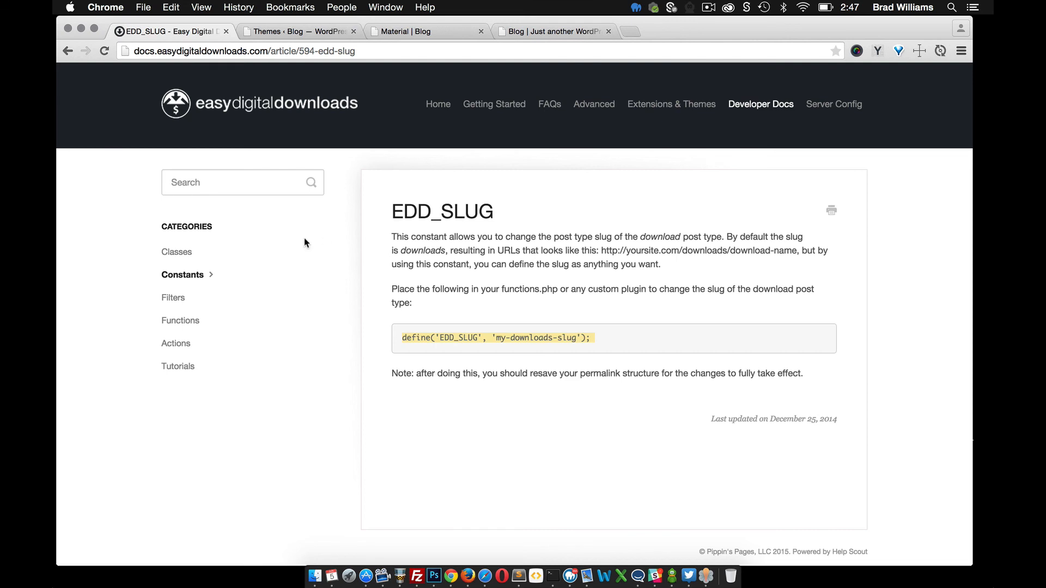
mouse_move(294, 226)
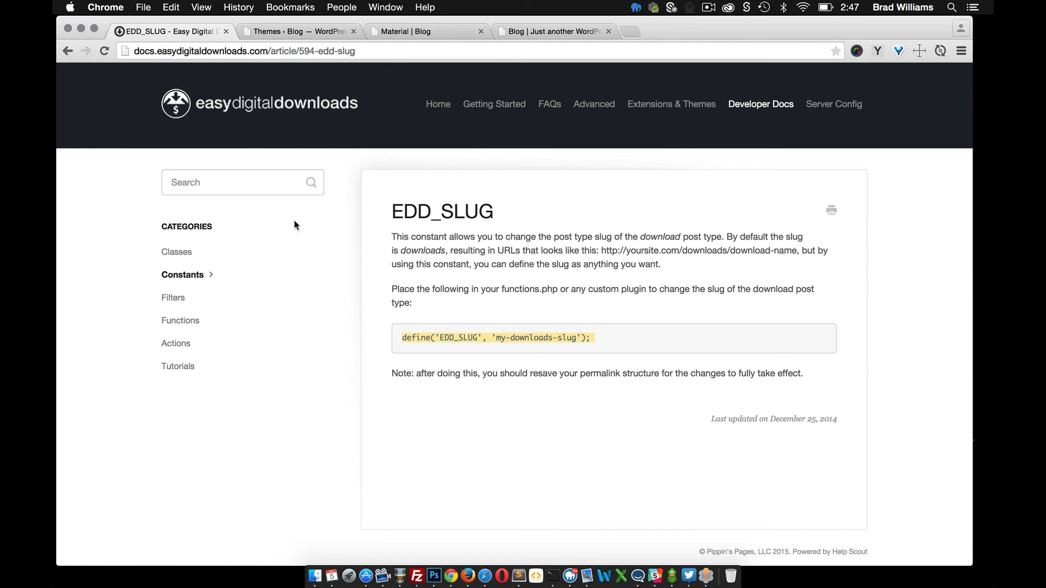
mouse_move(356, 300)
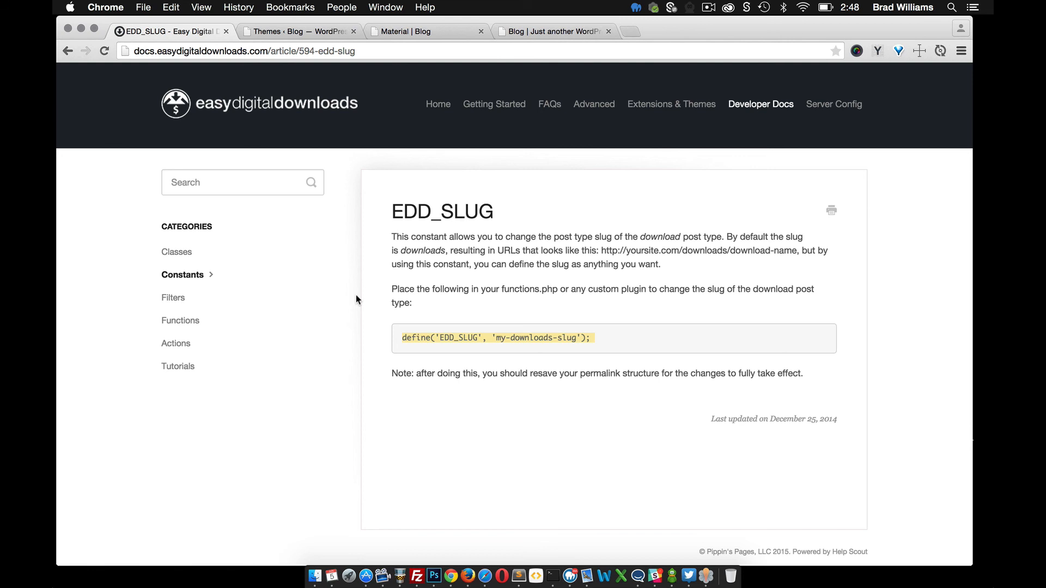
mouse_move(299, 31)
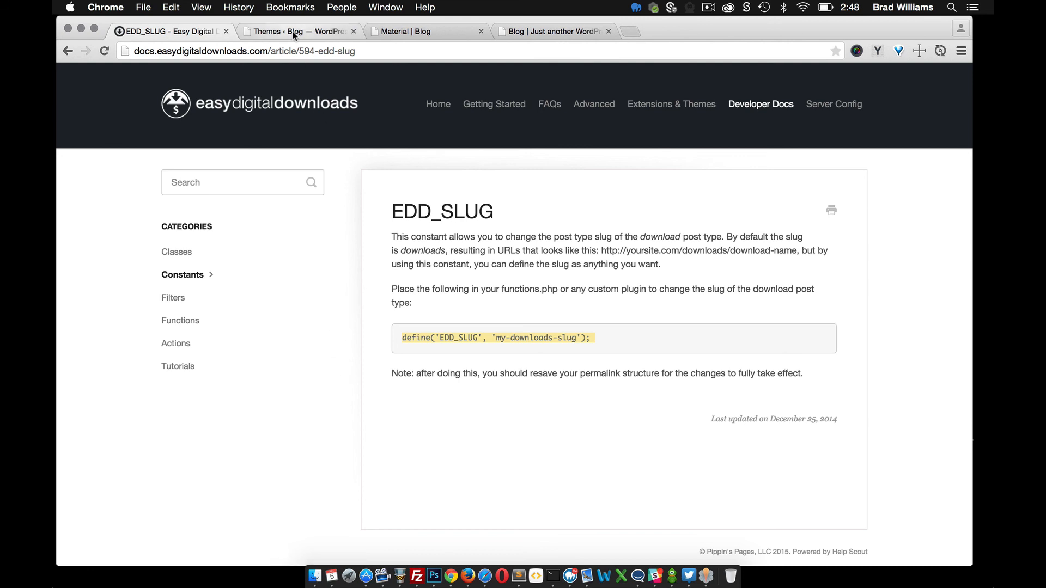
Switch to the 'Material | Blog' tab showing the /themes/material/ product page.
click(424, 31)
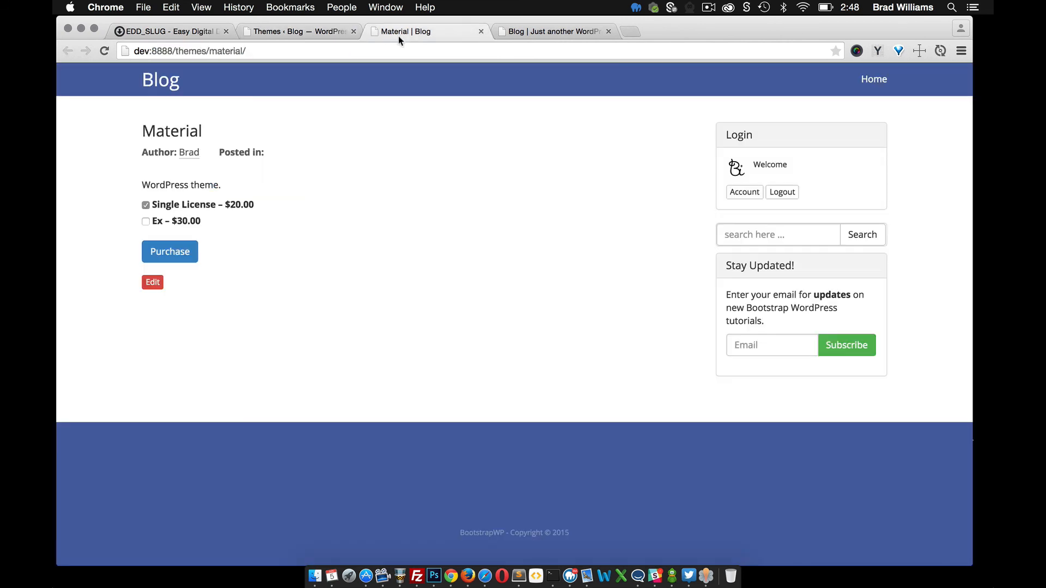
mouse_move(366, 141)
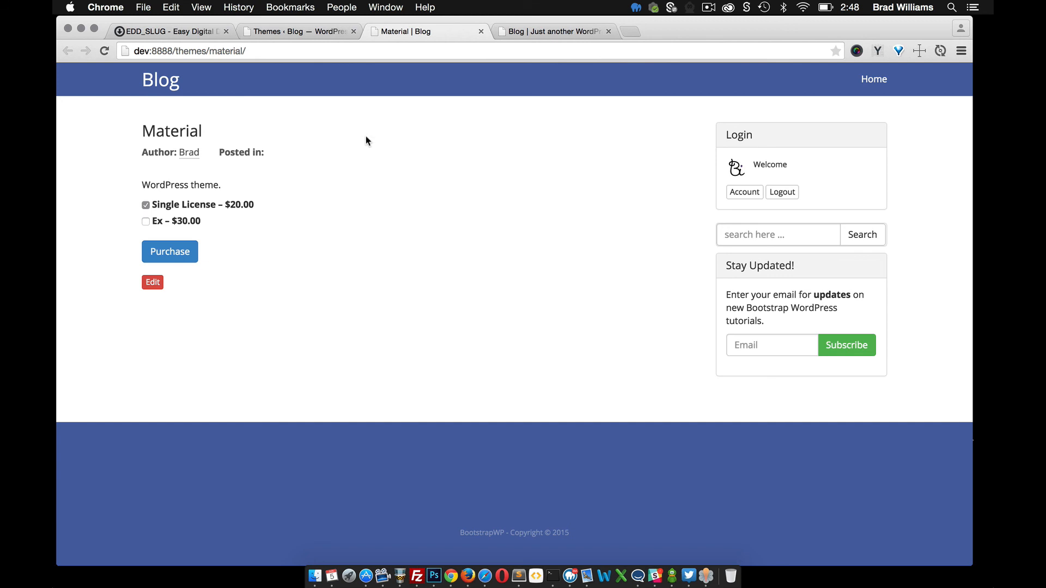
mouse_move(397, 218)
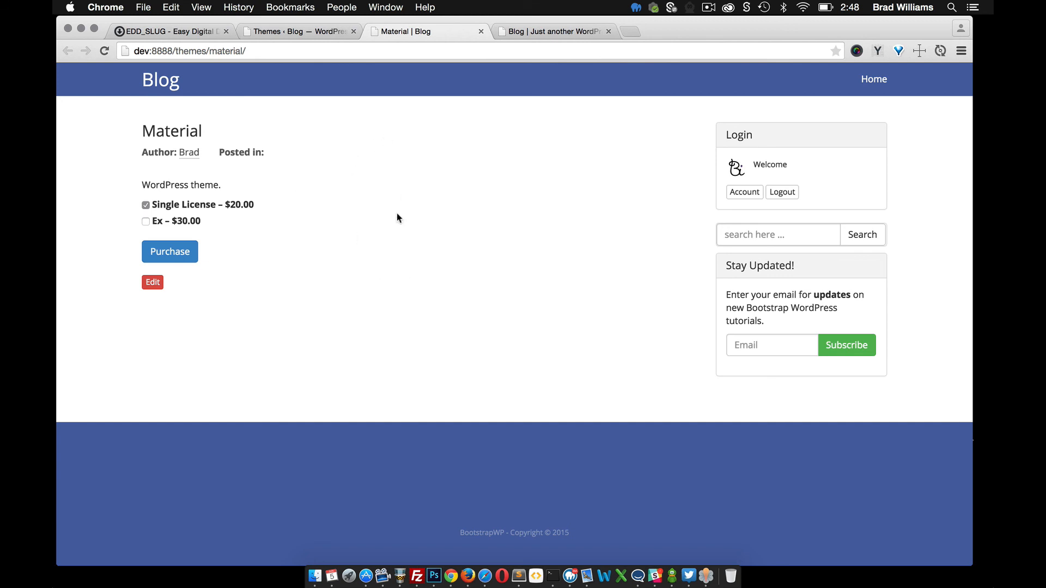
mouse_move(333, 188)
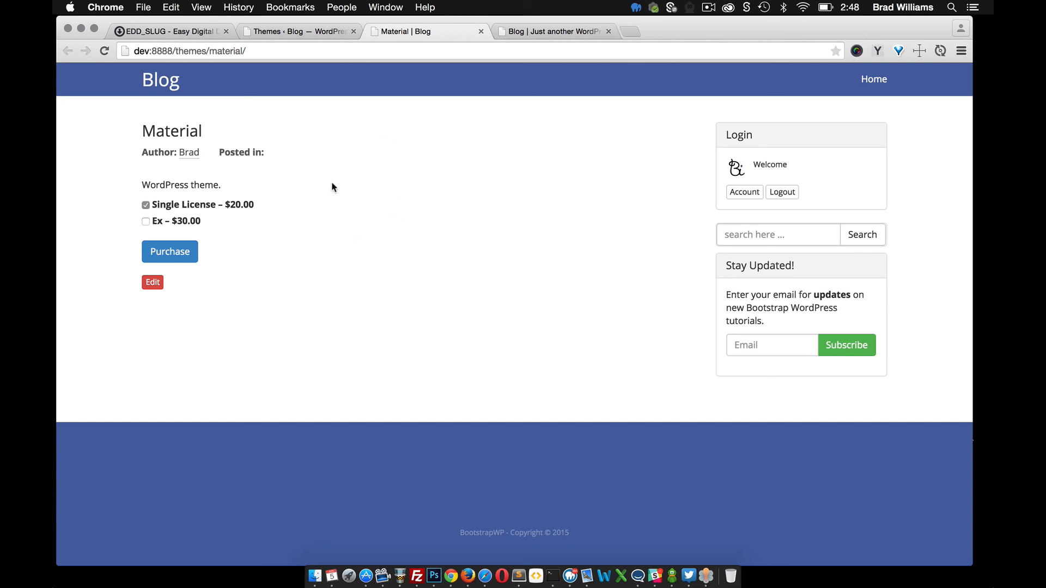